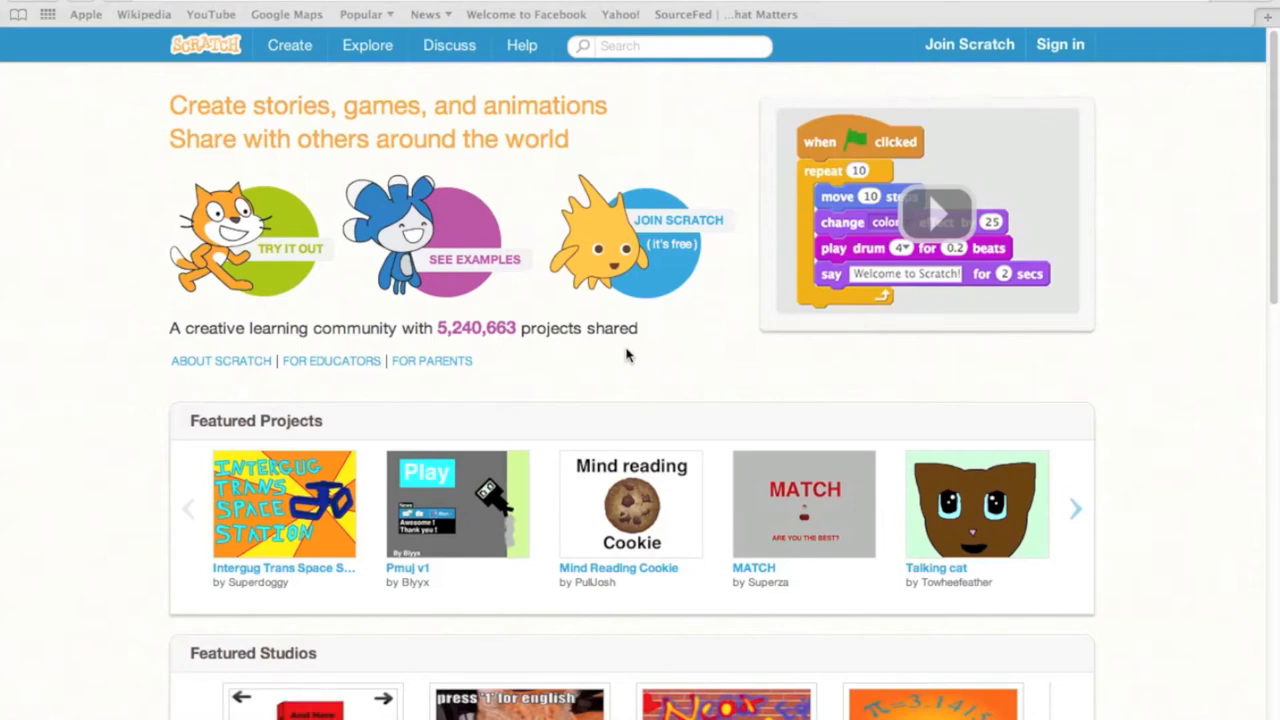
pyautogui.moveTo(54, 310)
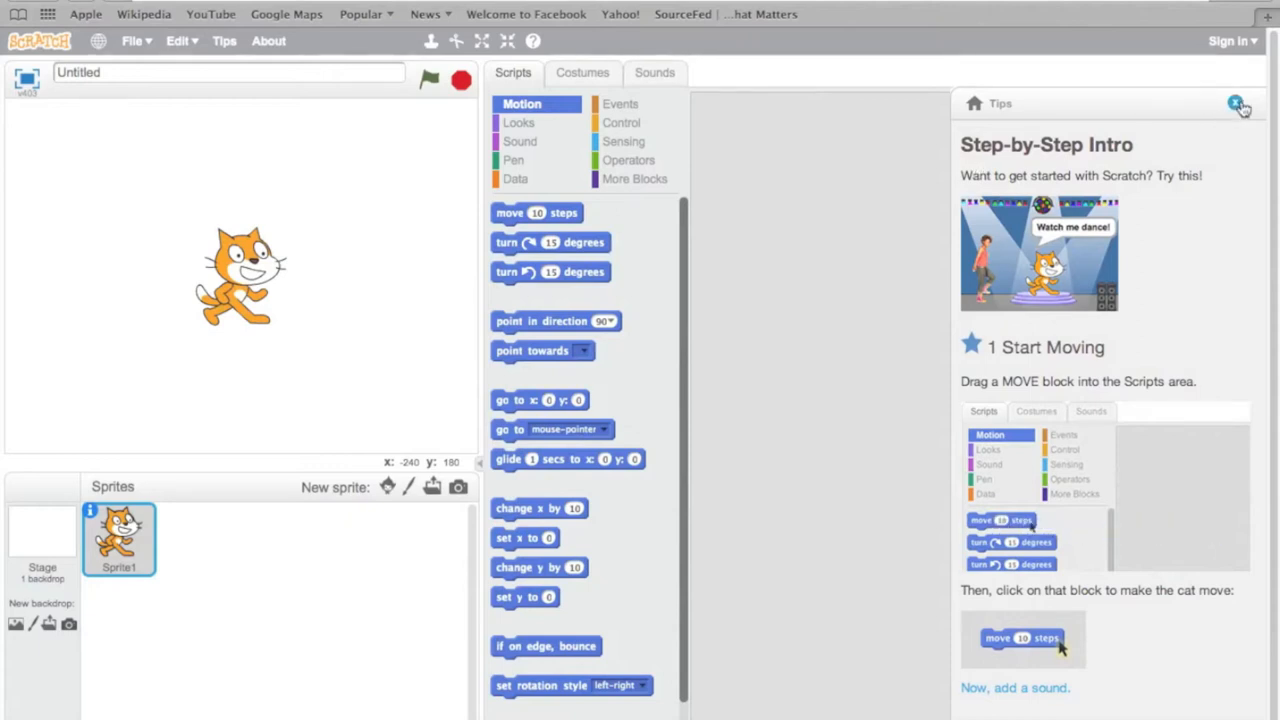
# Dismiss the intro tips and add the Dog Puppy sprite from the library
pyautogui.click(1237, 103)
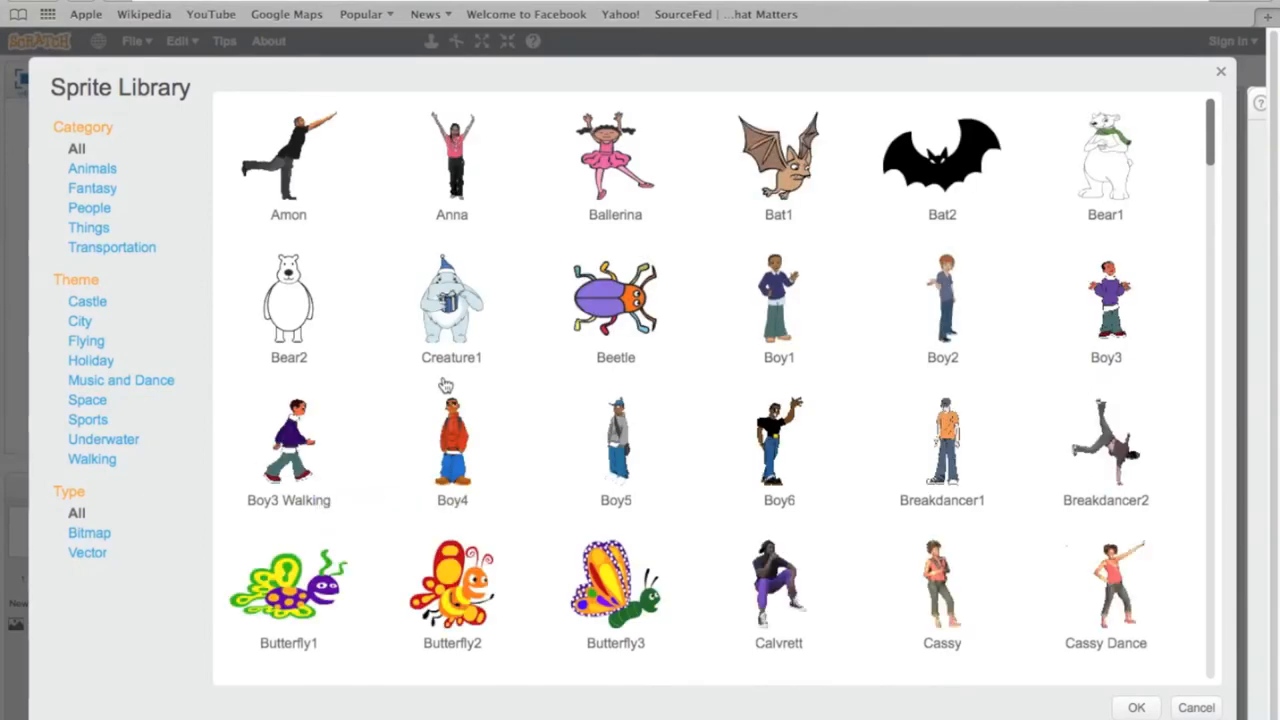
pyautogui.moveTo(1246, 166)
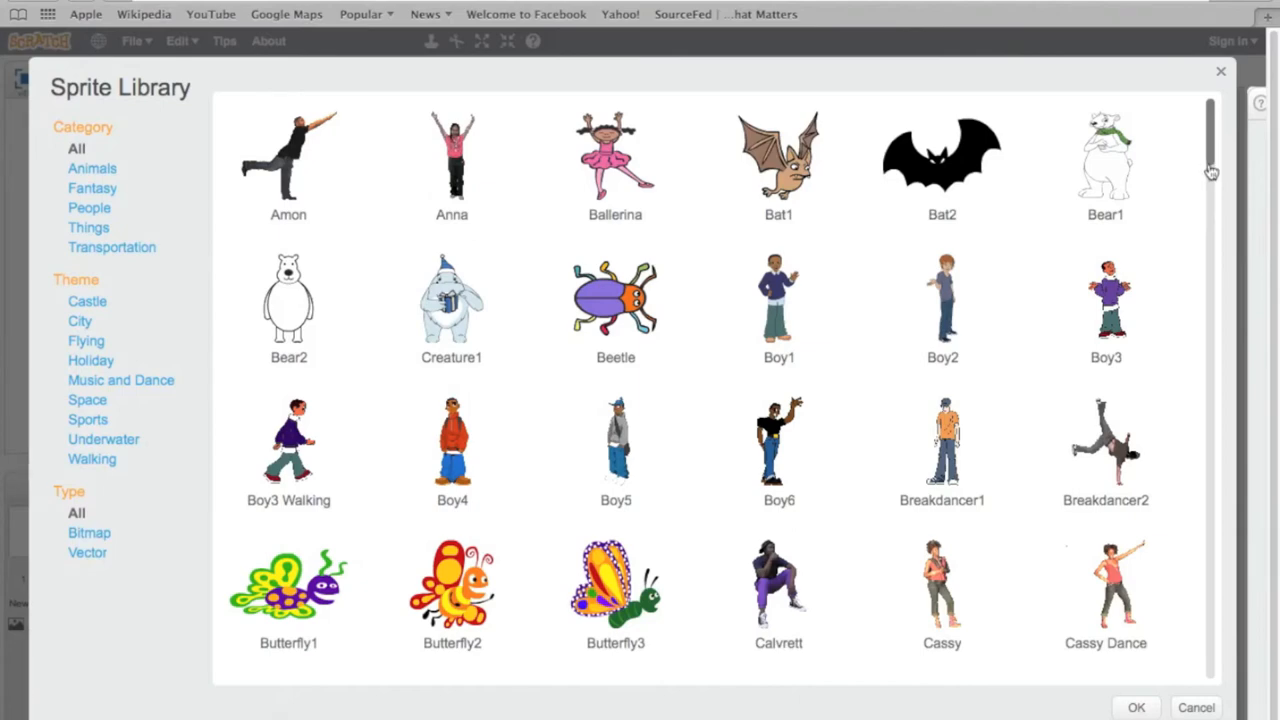
pyautogui.scroll(-3)
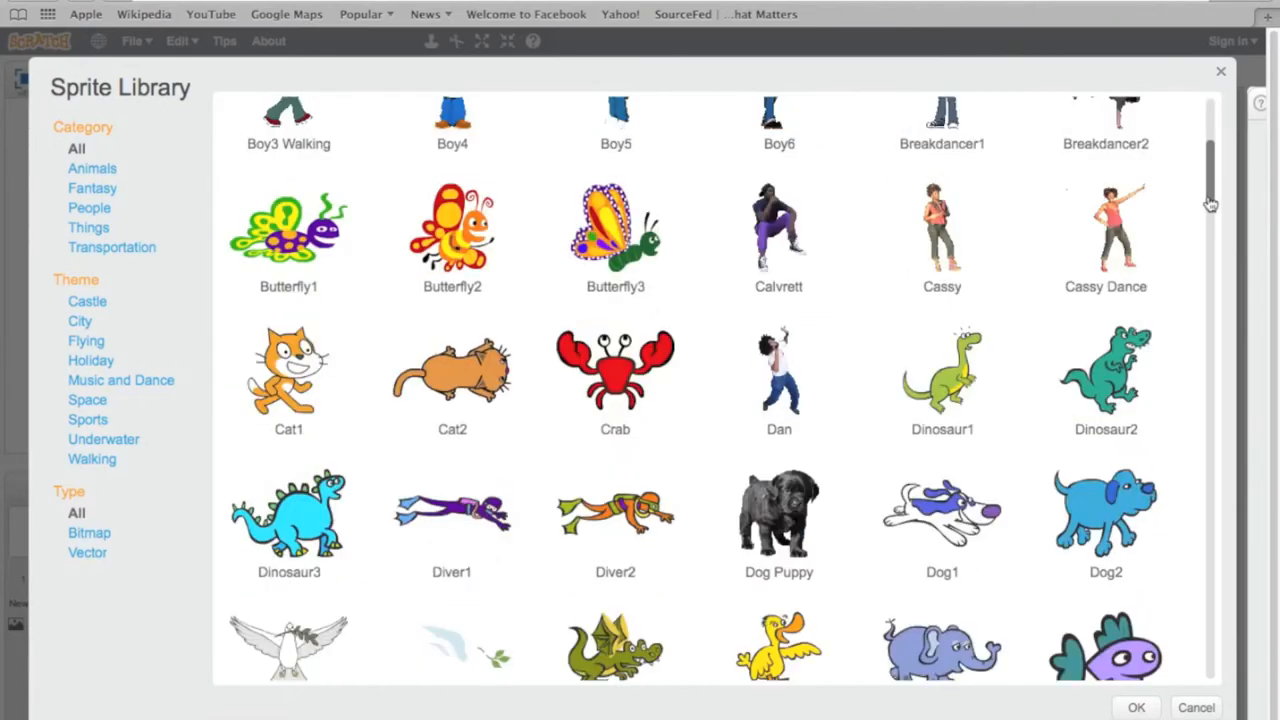
pyautogui.scroll(-3)
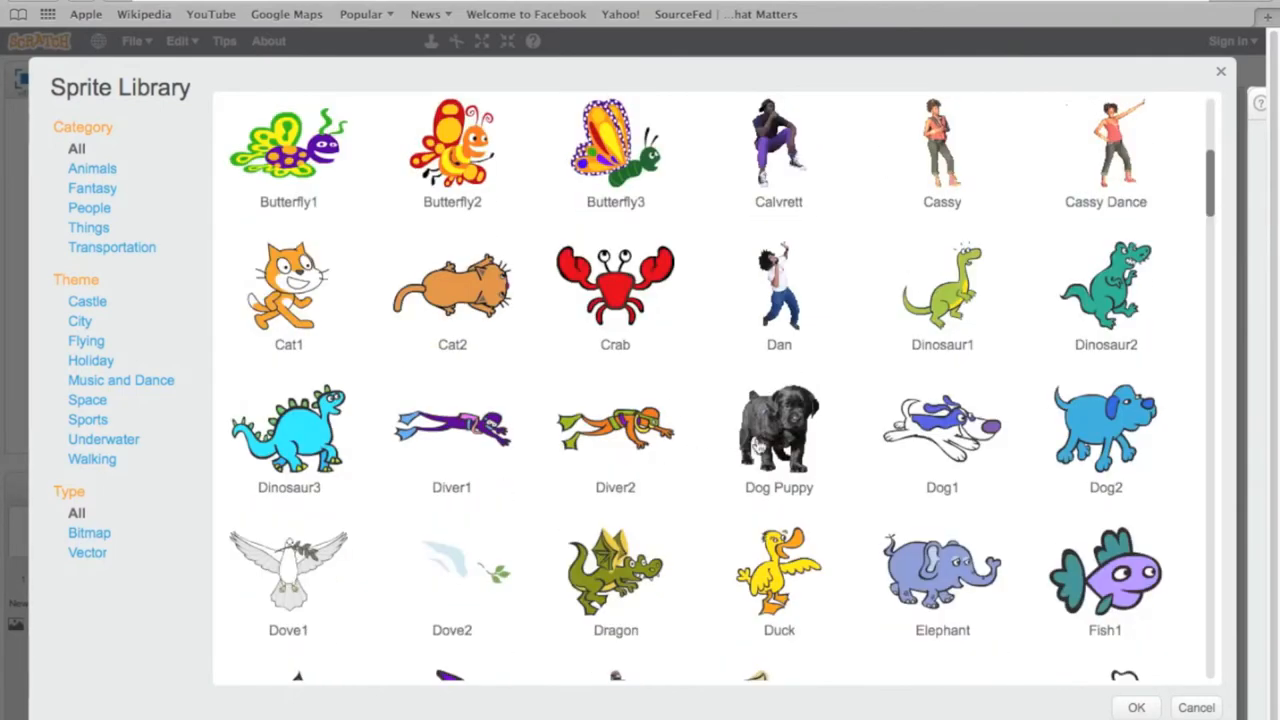
pyautogui.click(778, 430)
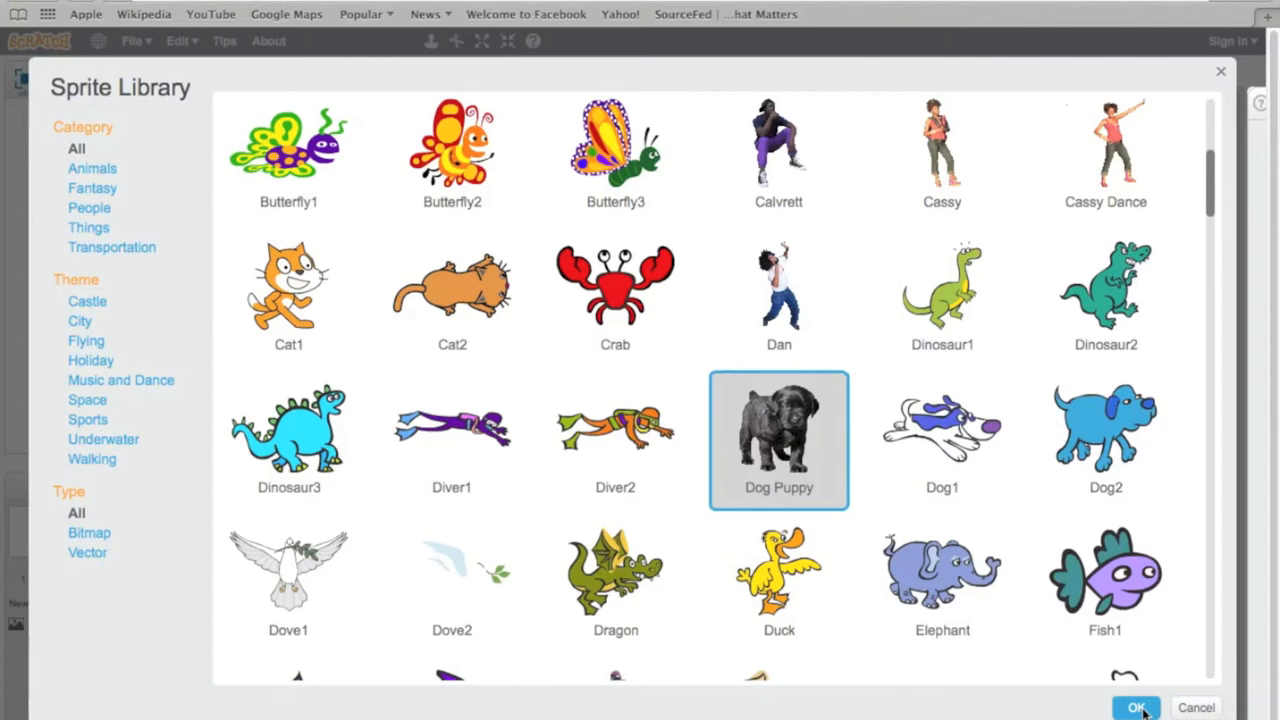
pyautogui.click(1136, 707)
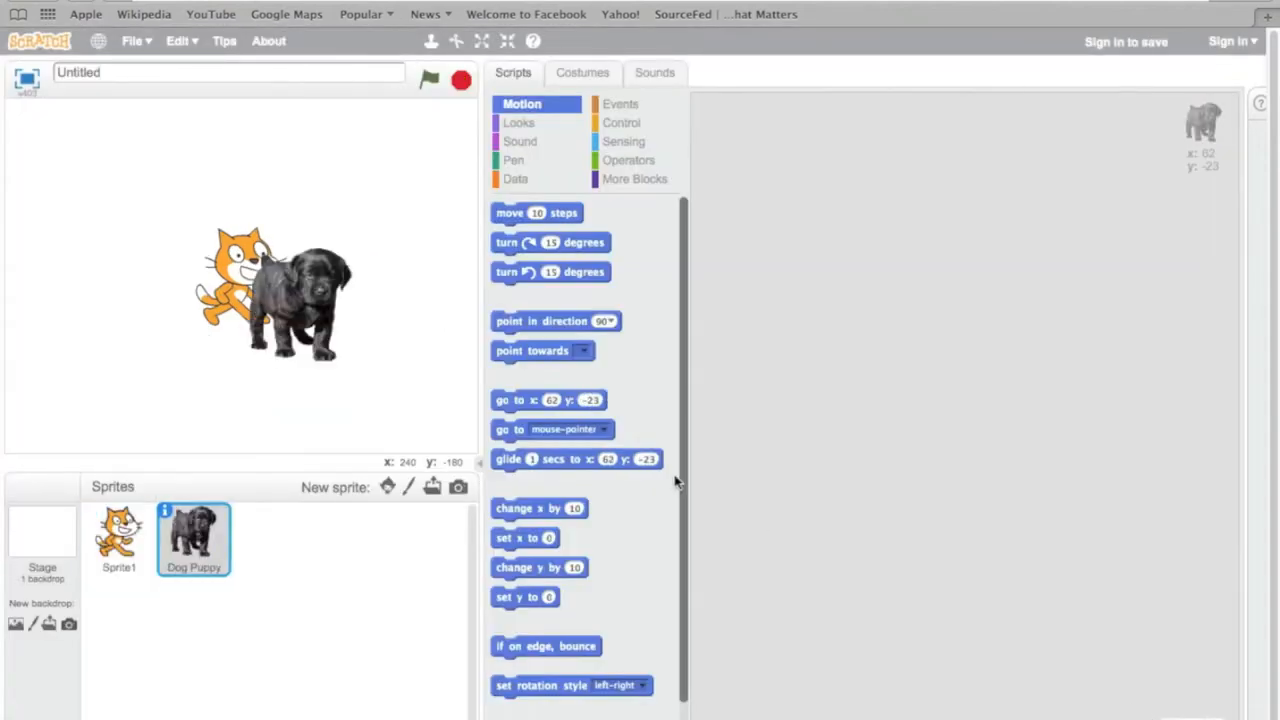
# Move the puppy to the right of the cat and select the cat sprite
pyautogui.moveTo(285, 290); pyautogui.dragTo(370, 295)
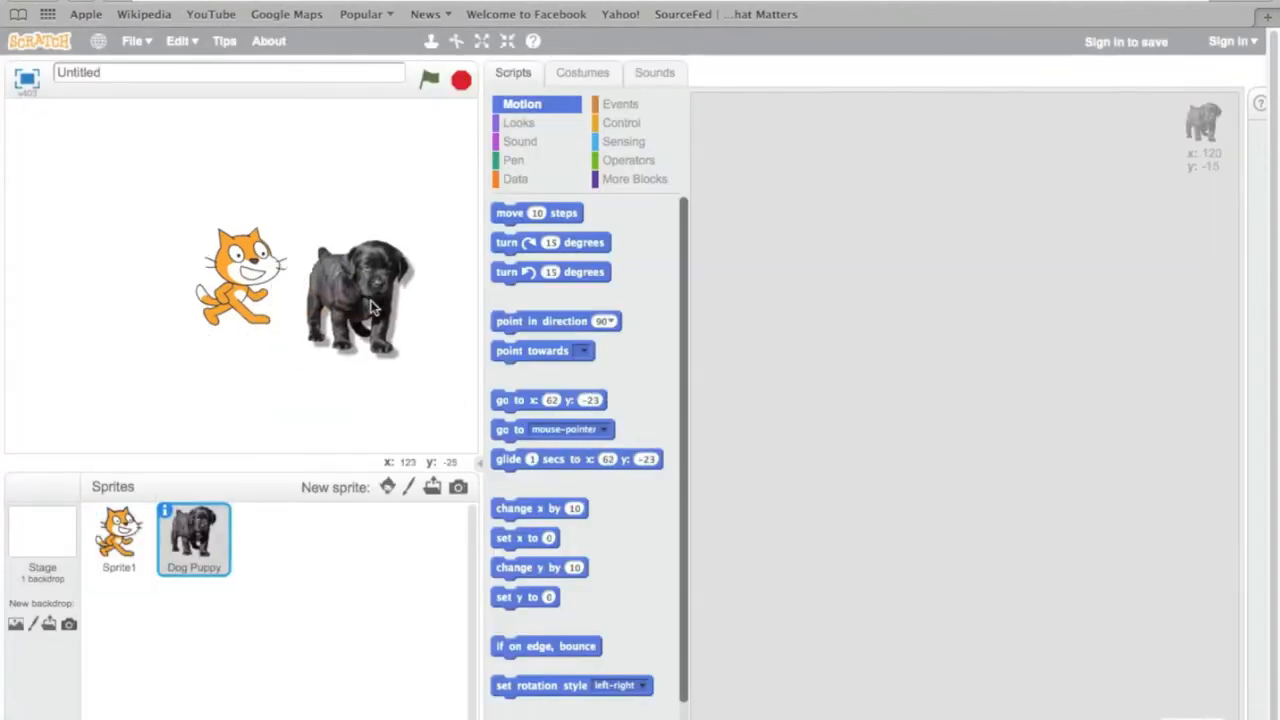
pyautogui.moveTo(360, 295); pyautogui.dragTo(380, 285)
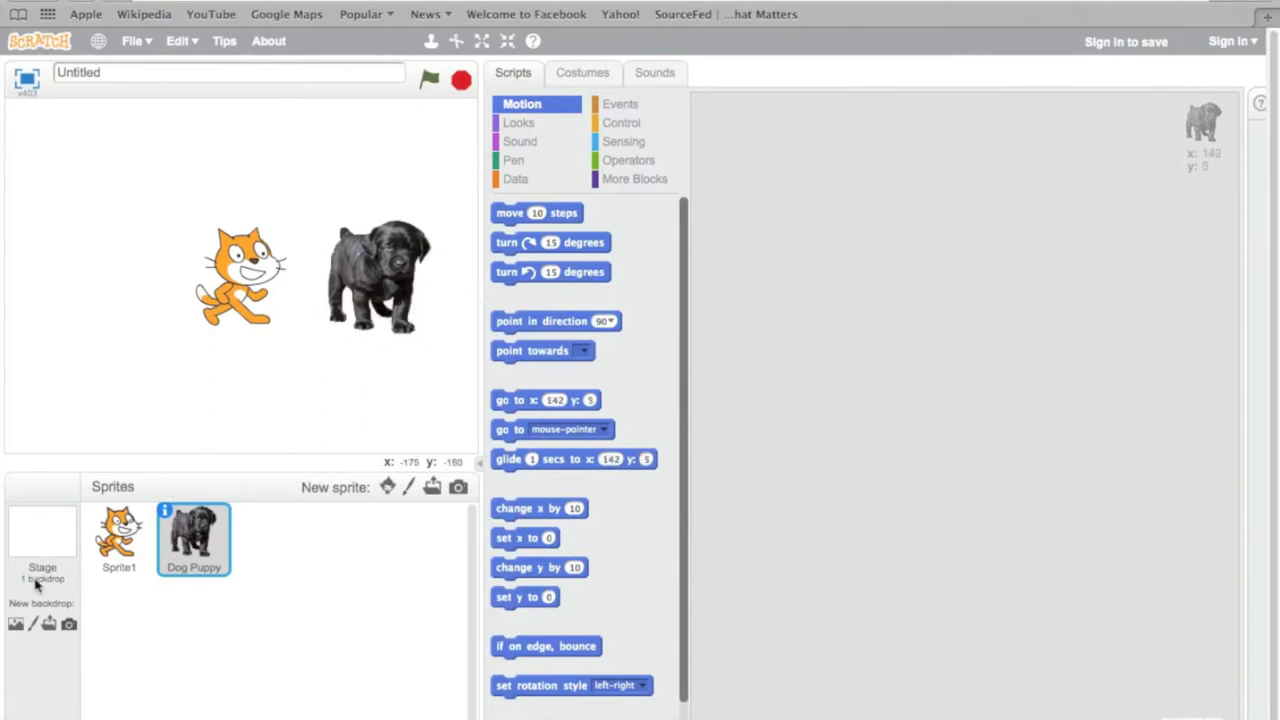
pyautogui.click(119, 538)
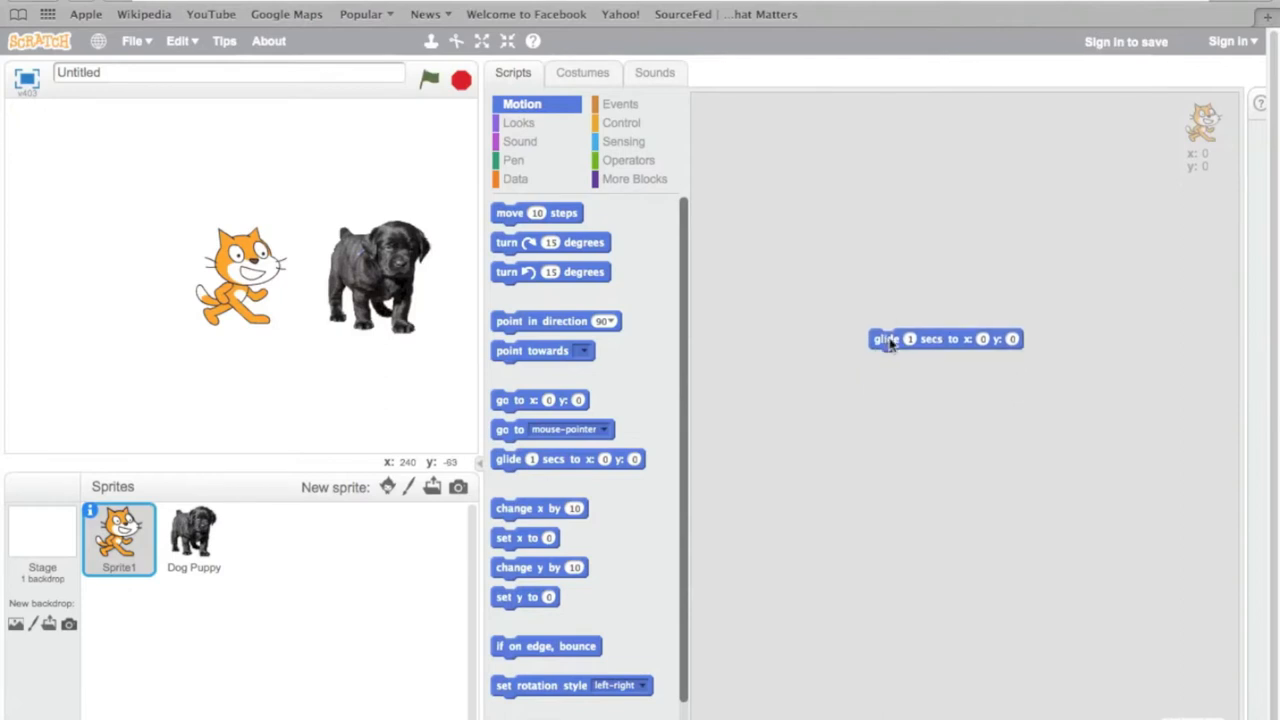
pyautogui.moveTo(417, 172)
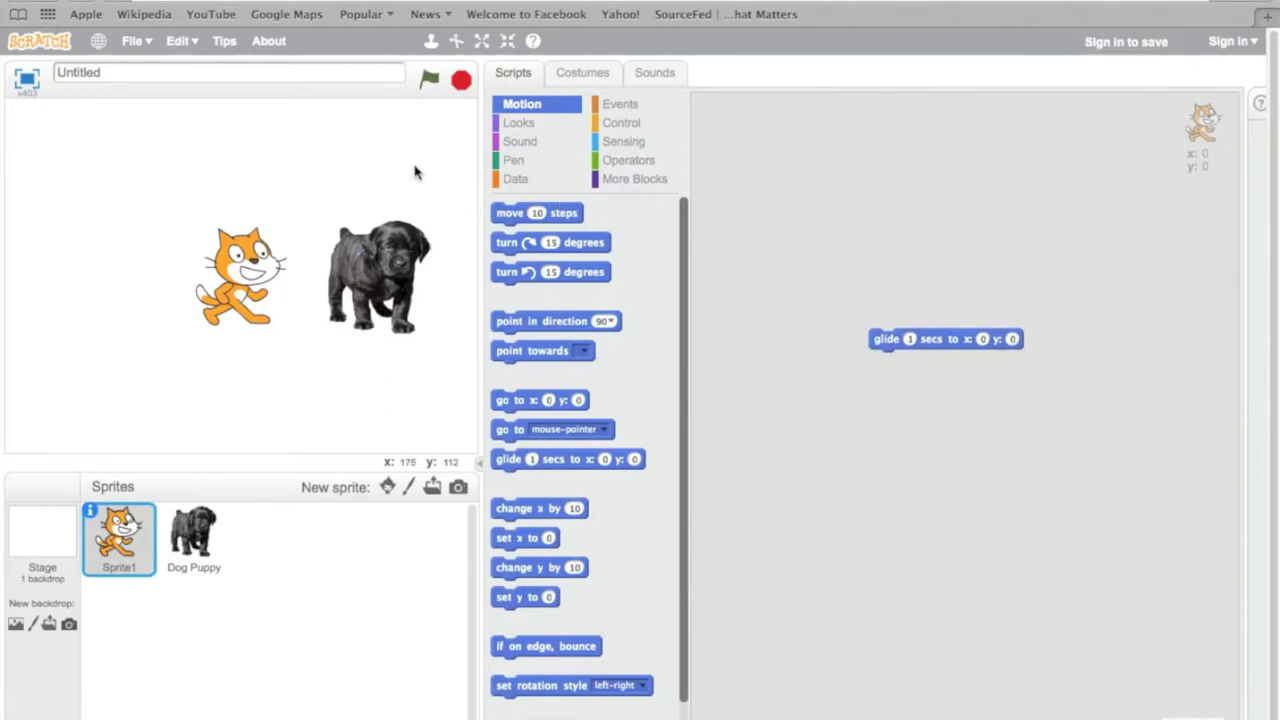
pyautogui.moveTo(398, 467)
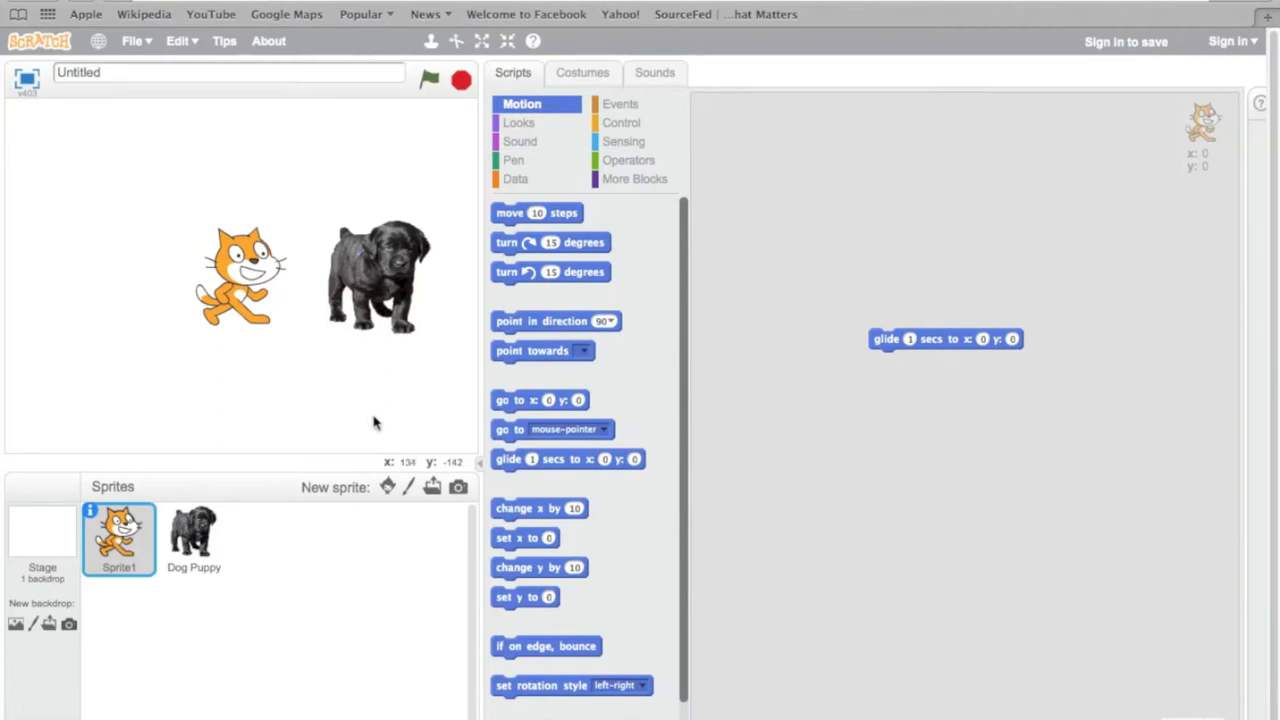
pyautogui.moveTo(303, 155)
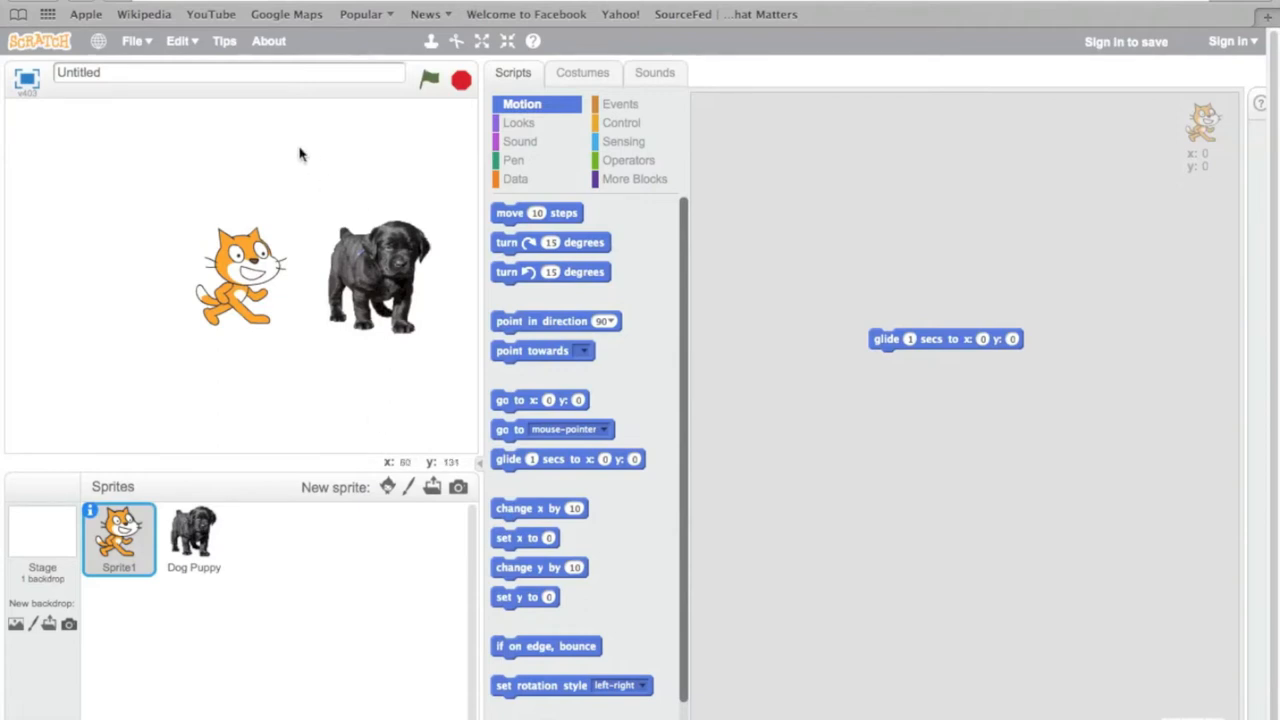
pyautogui.moveTo(240, 148)
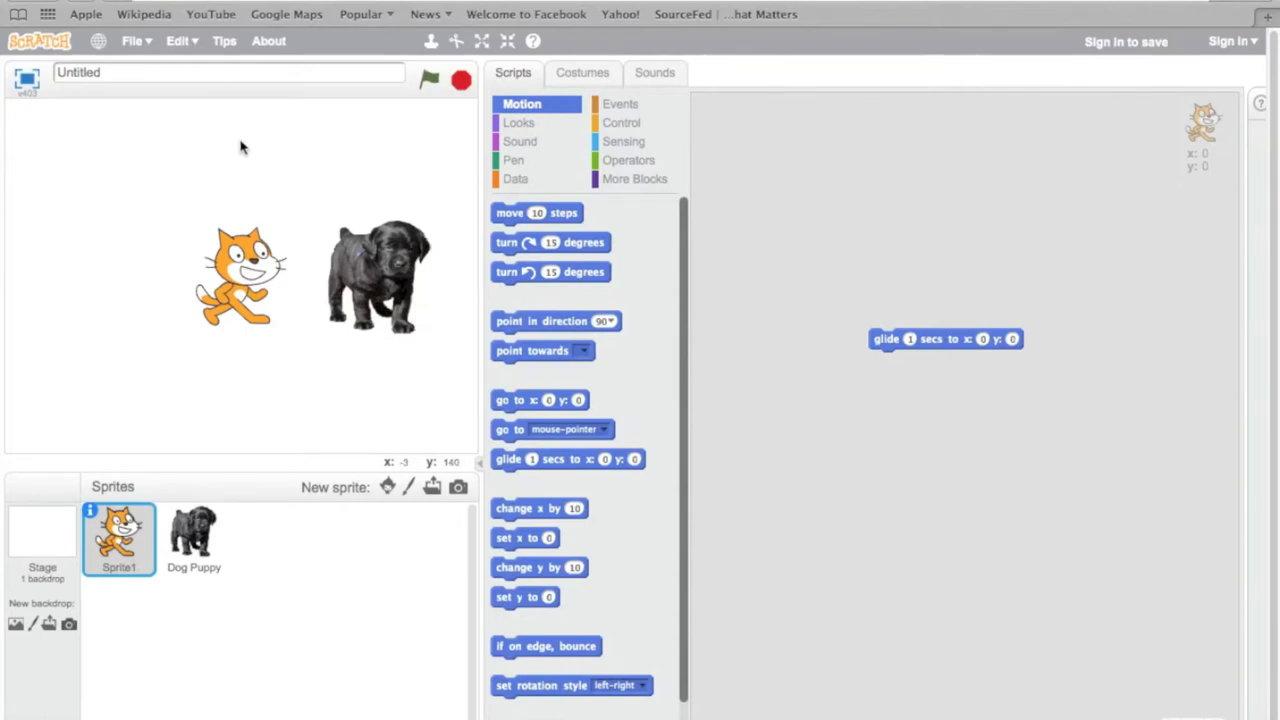
pyautogui.moveTo(240, 146)
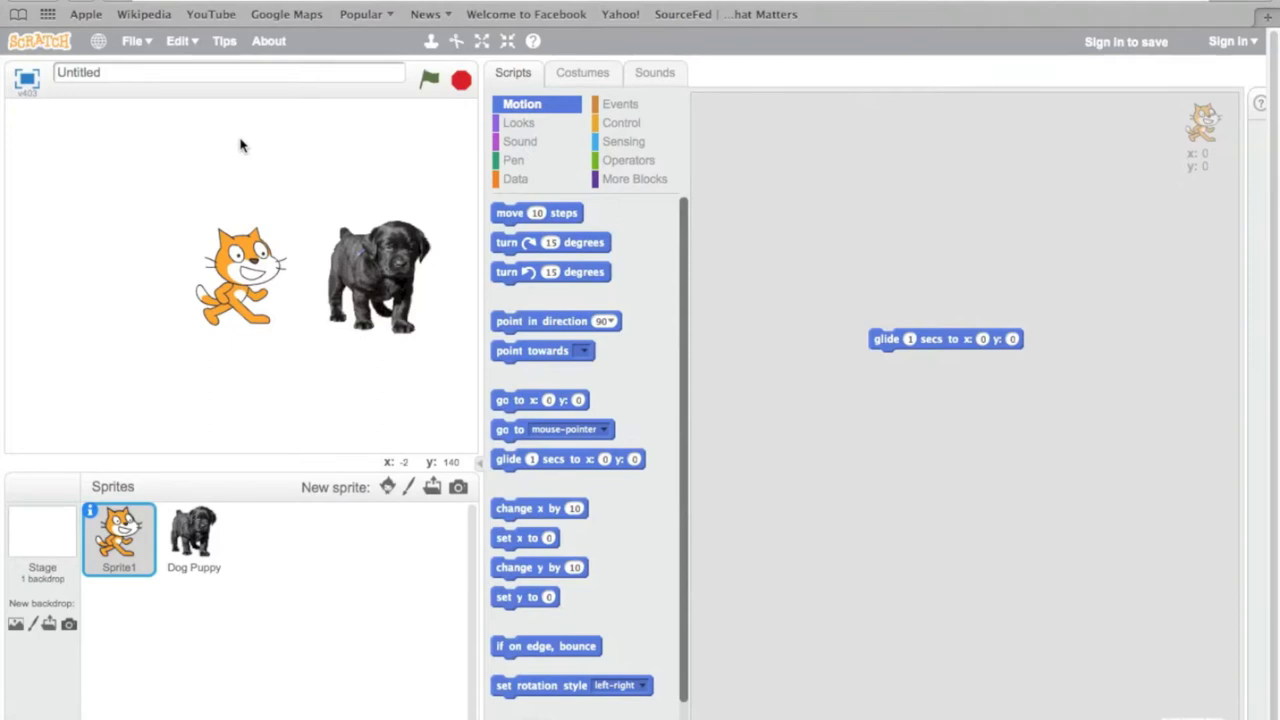
pyautogui.moveTo(980, 345)
pyautogui.write('140')
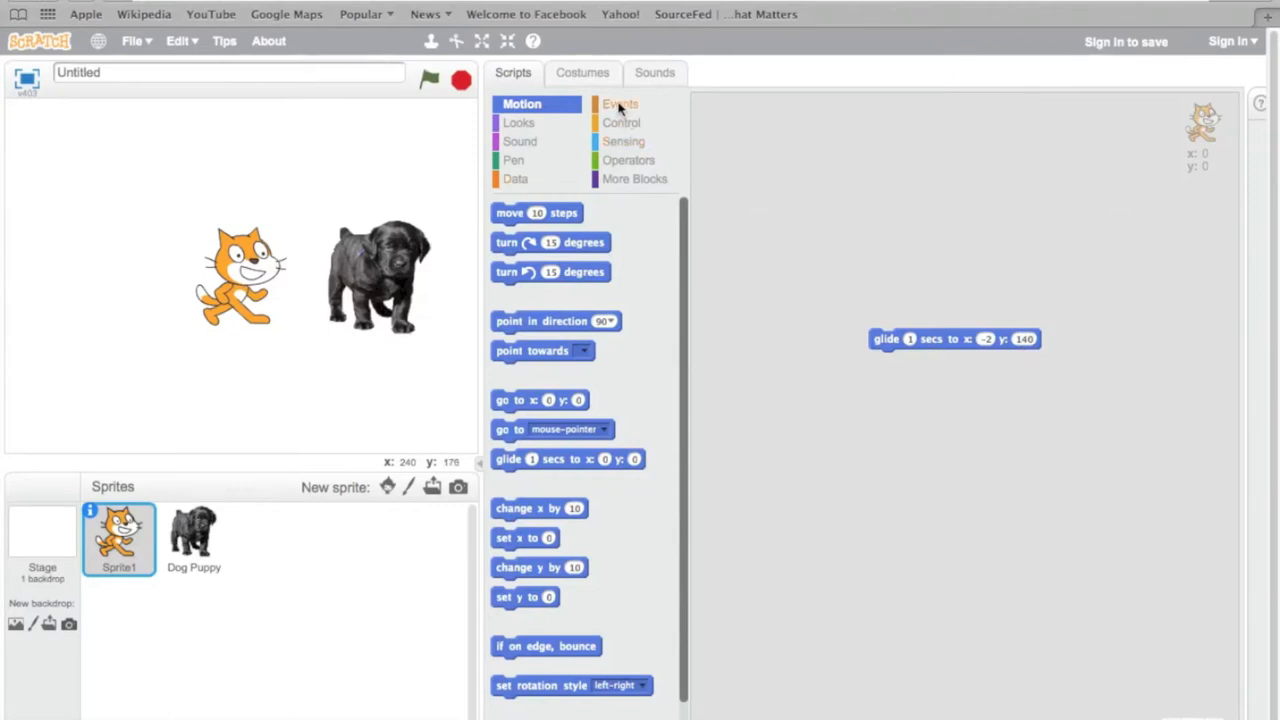
# Put a 'when green flag clicked' hat on the cat's glide block and test it with the flag
pyautogui.click(620, 104)
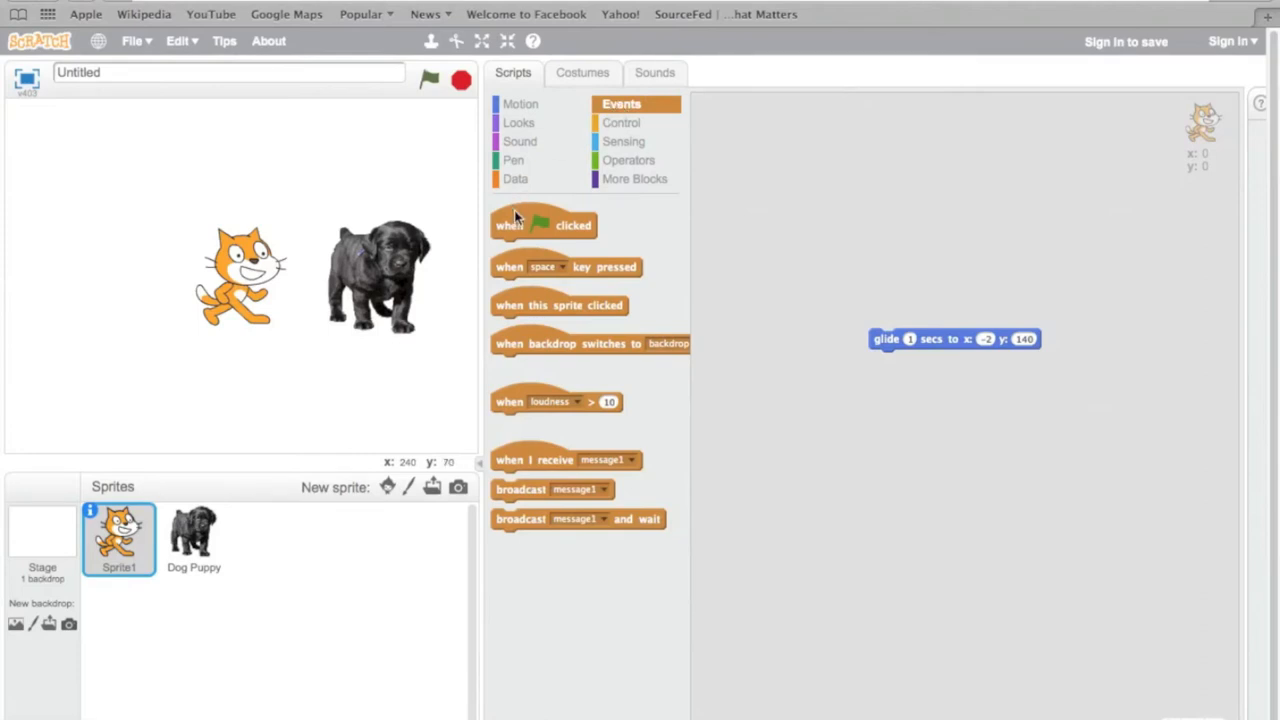
pyautogui.moveTo(543, 225); pyautogui.dragTo(927, 300)
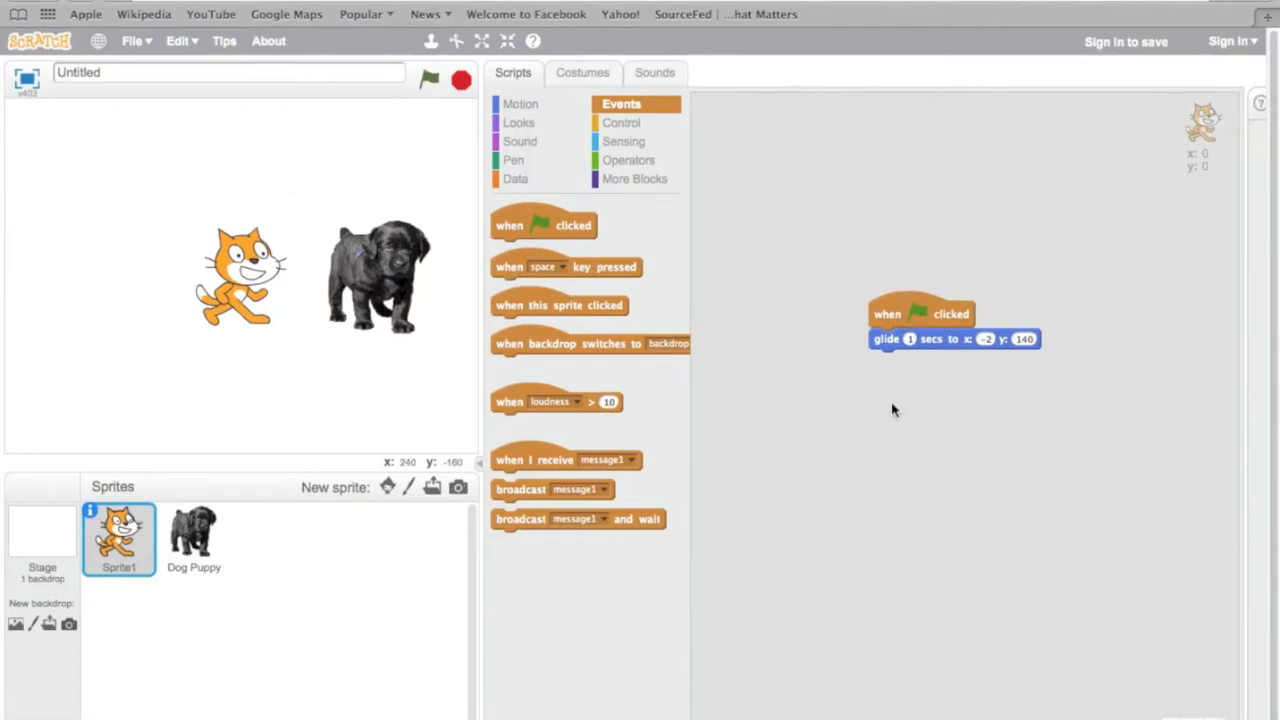
pyautogui.click(429, 80)
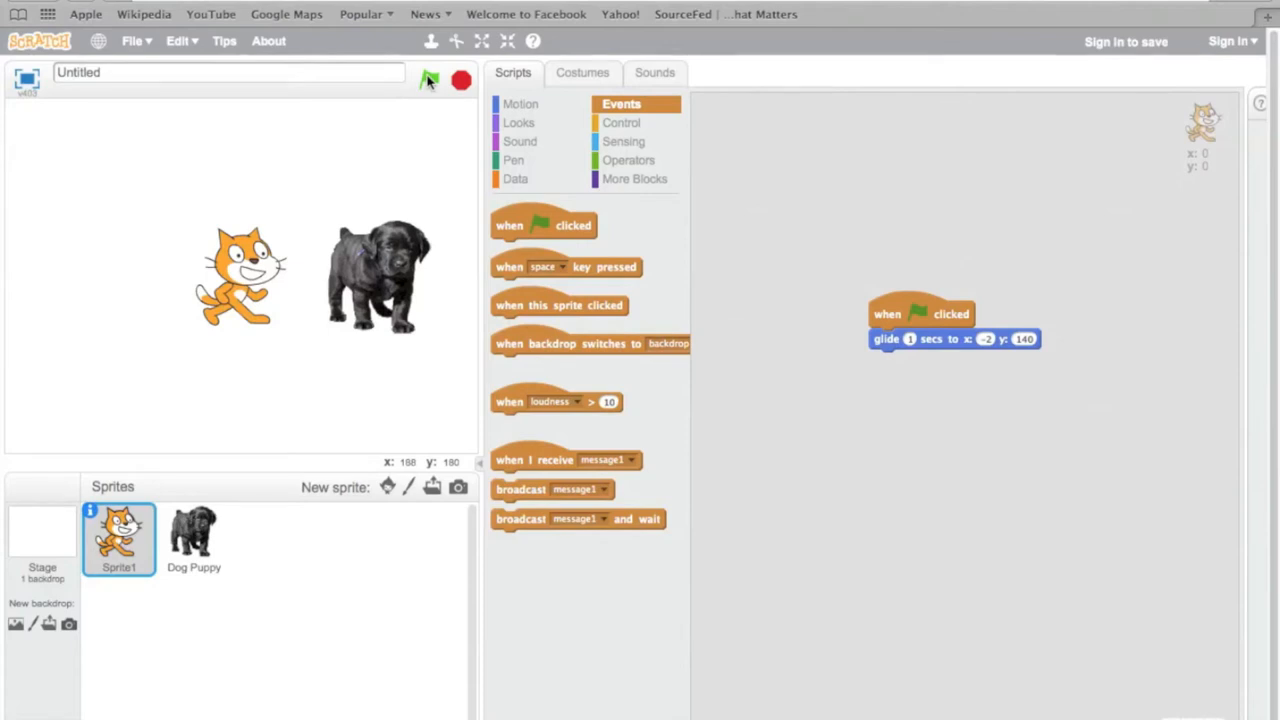
pyautogui.click(430, 80)
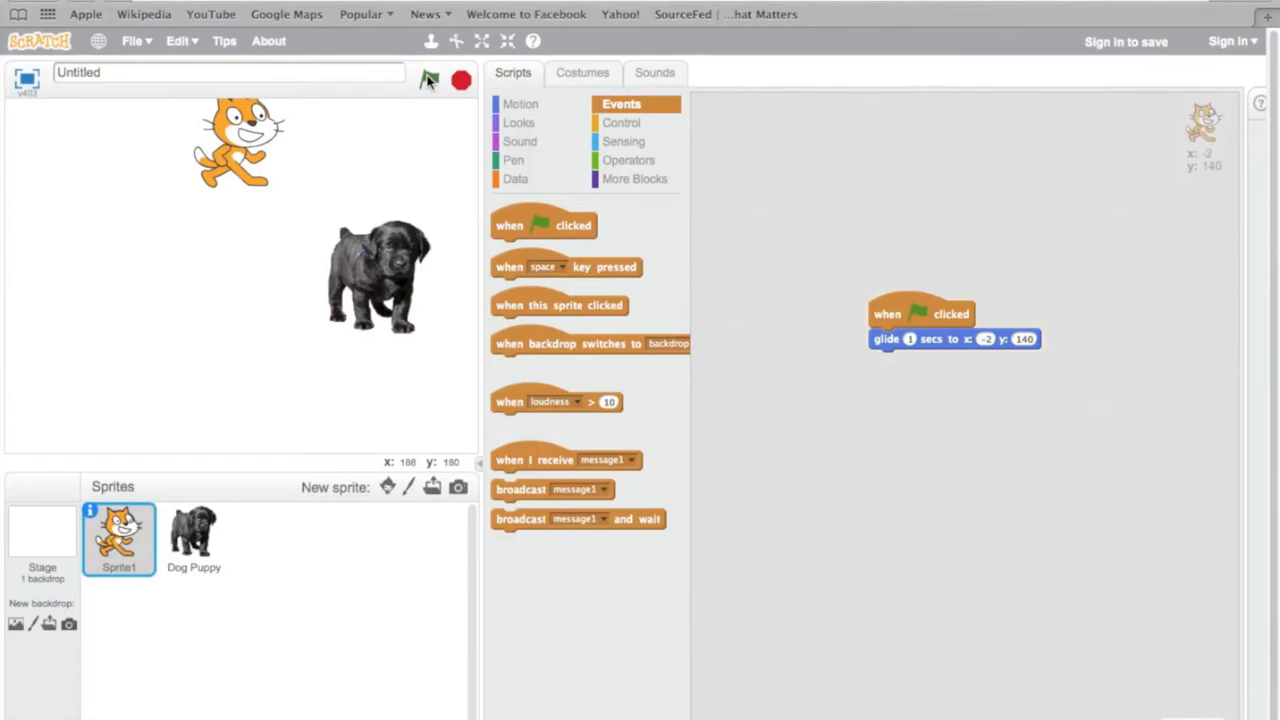
pyautogui.moveTo(423, 98)
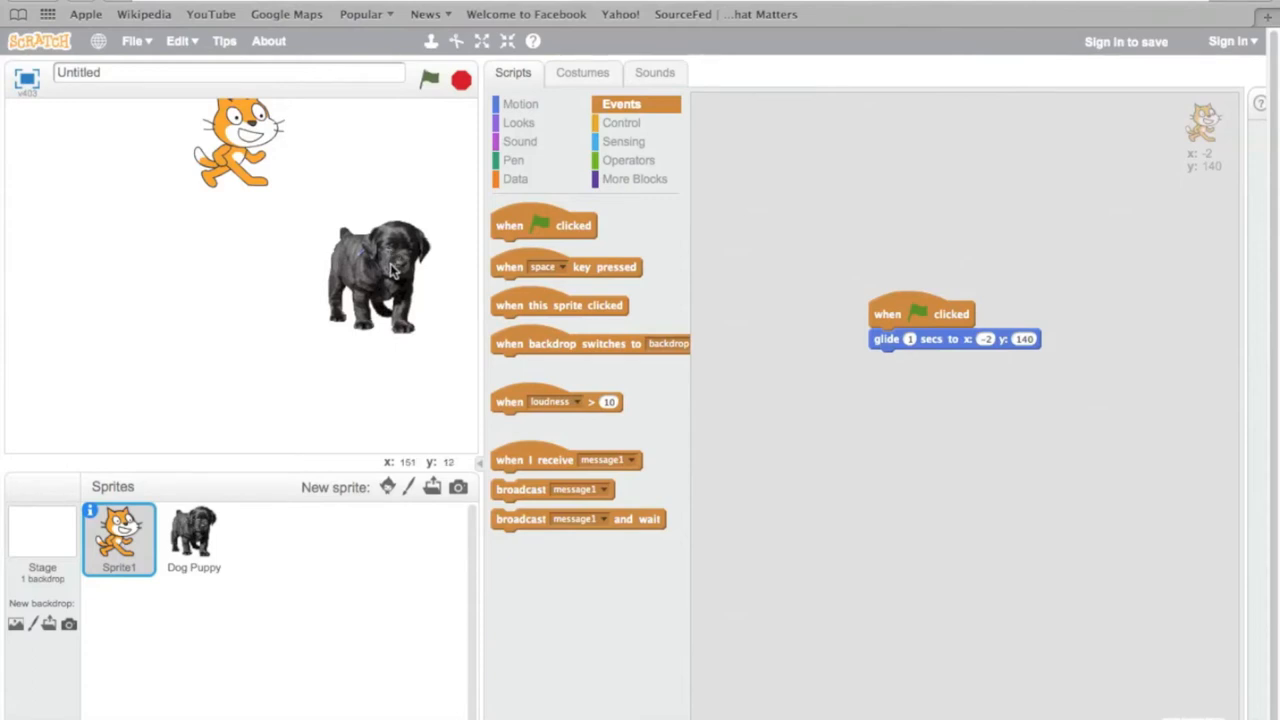
pyautogui.click(193, 537)
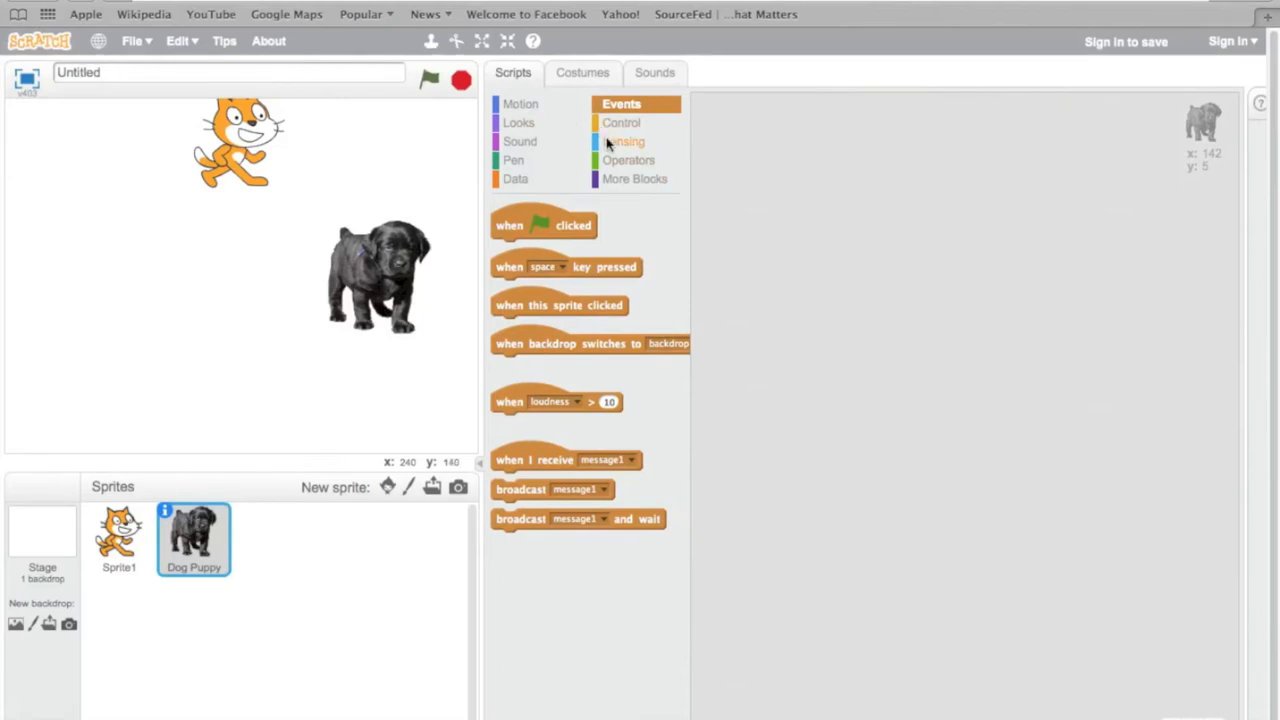
# Add an ask-and-wait block to the puppy asking "How Are You Doing Today?"
pyautogui.click(627, 141)
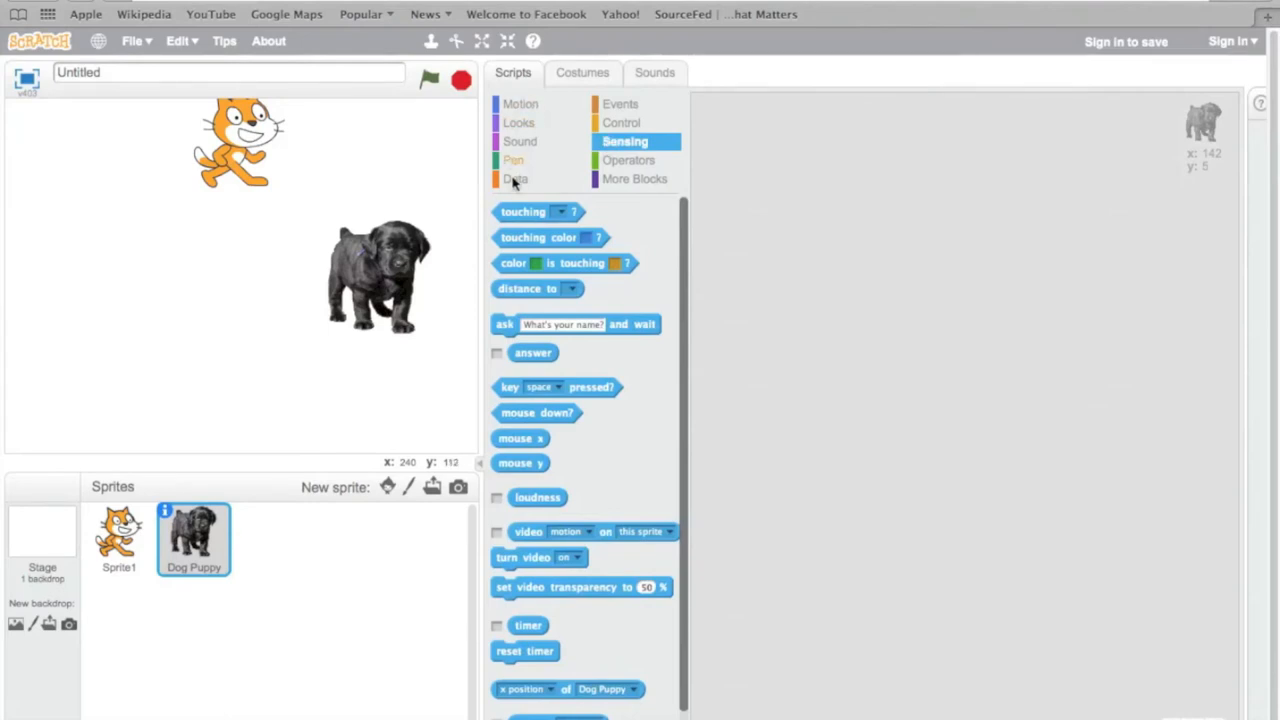
pyautogui.moveTo(628, 160)
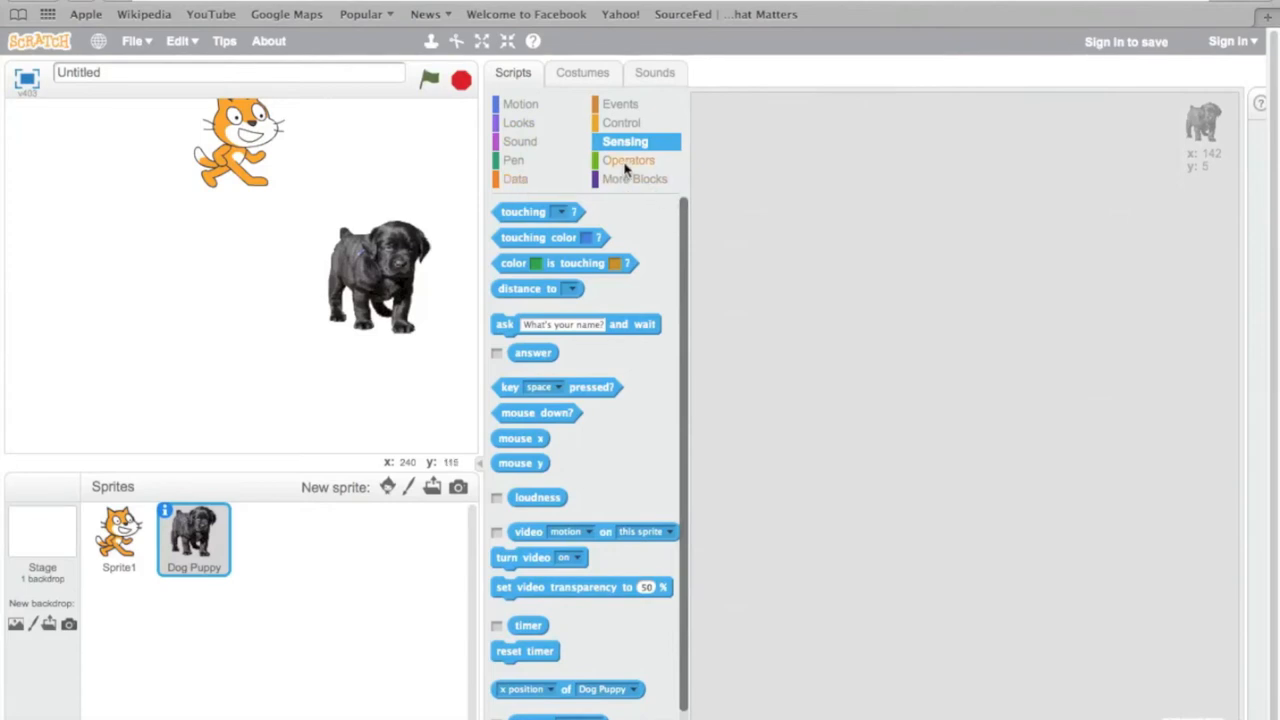
pyautogui.moveTo(515, 335)
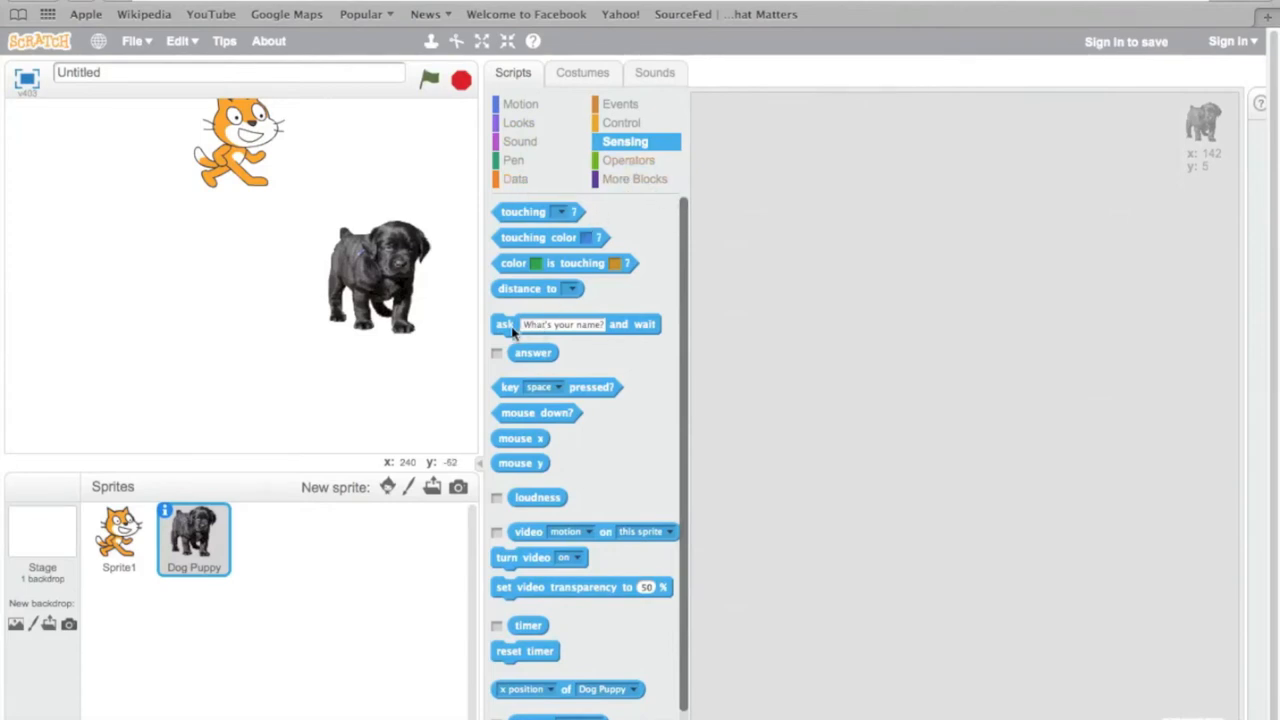
pyautogui.moveTo(504, 324); pyautogui.dragTo(954, 293)
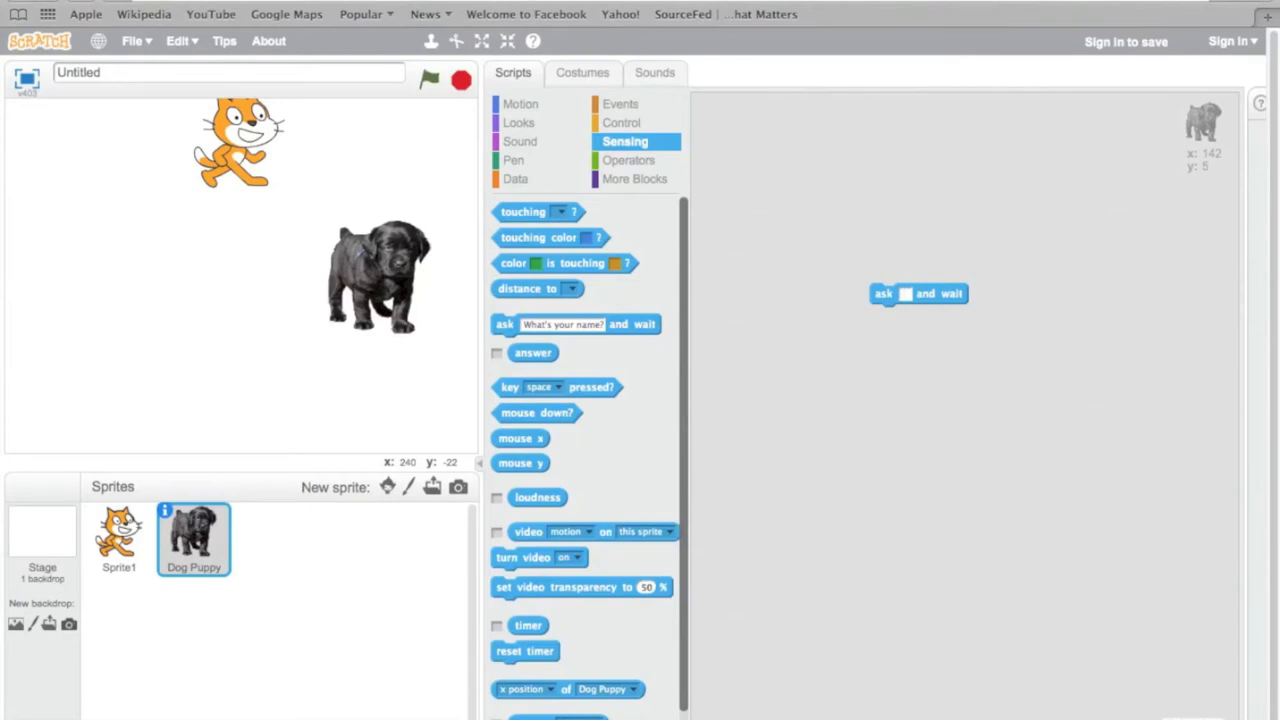
pyautogui.write('Hi')
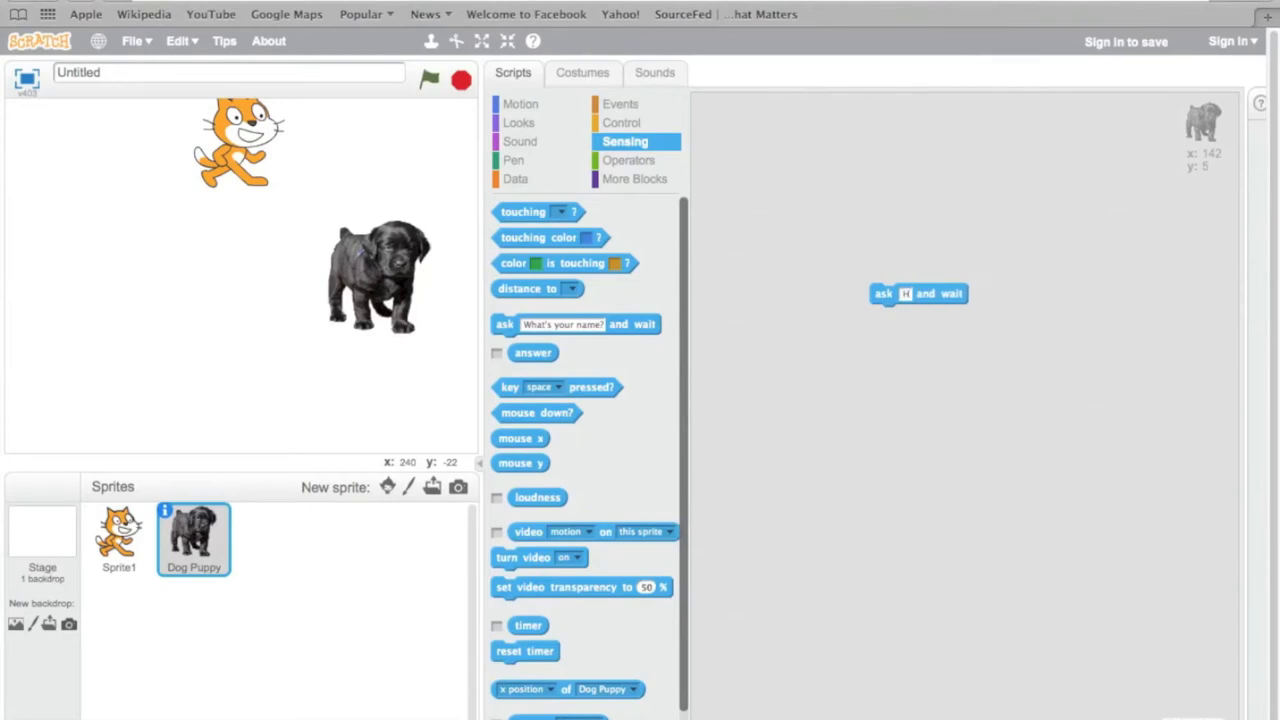
pyautogui.write('How Are You Doing')
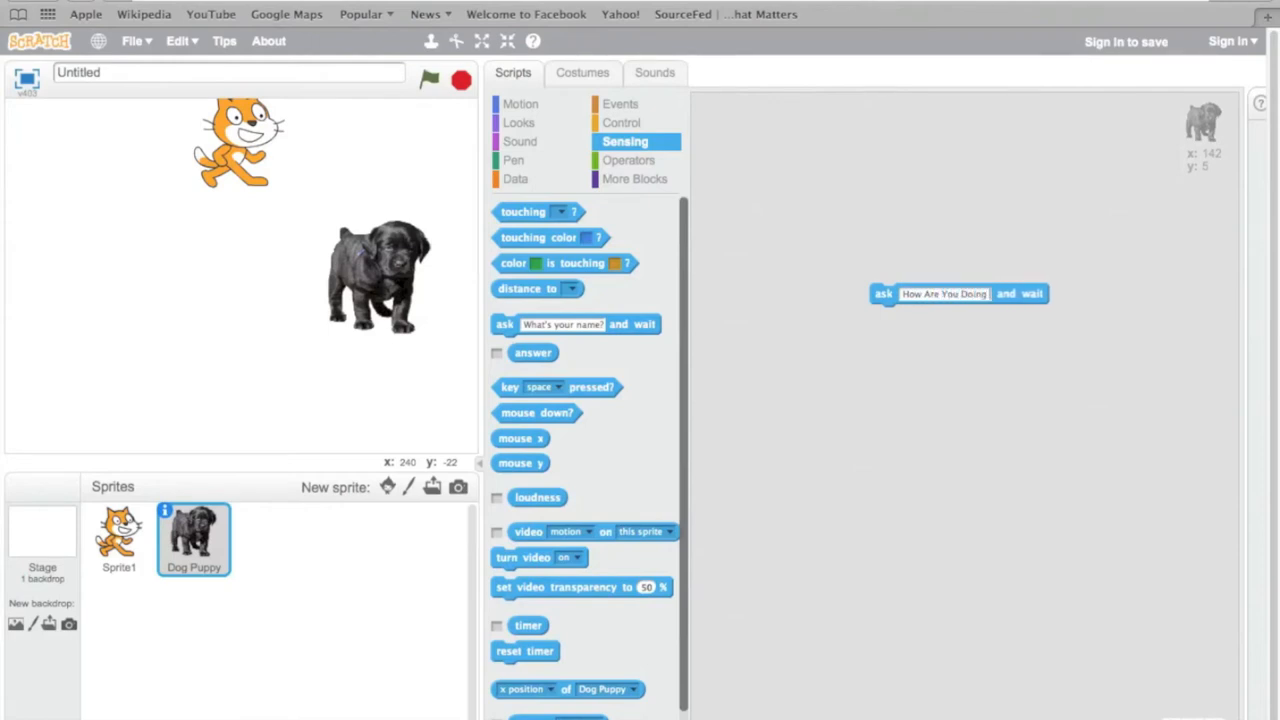
pyautogui.write('Today?')
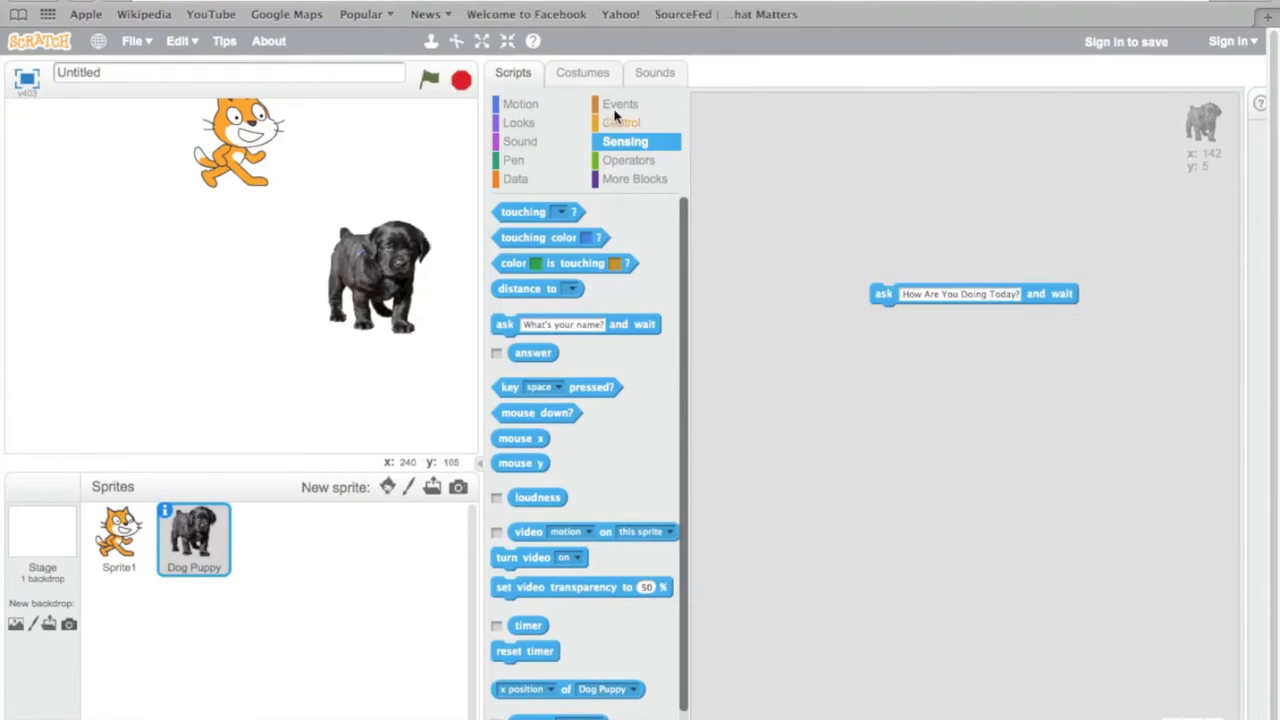
# Trigger the puppy's question with 'when space key pressed' and answer "Good" in a test
pyautogui.click(620, 104)
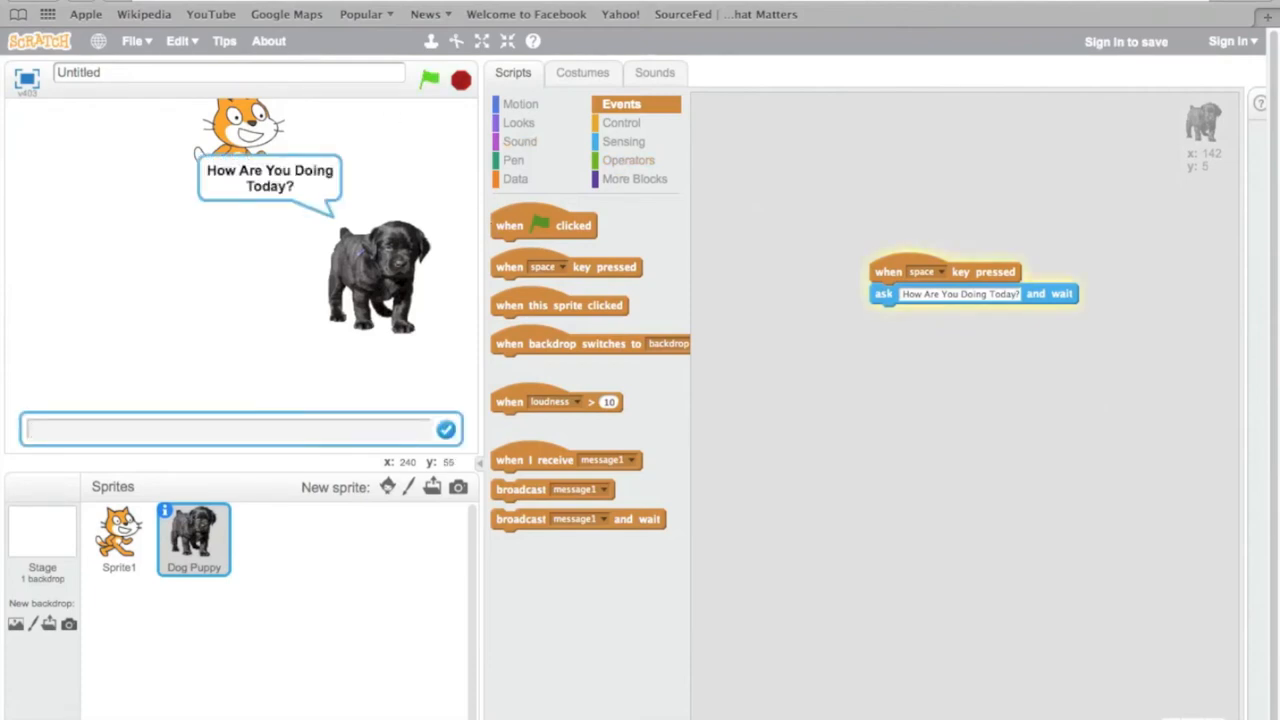
pyautogui.write('Good')
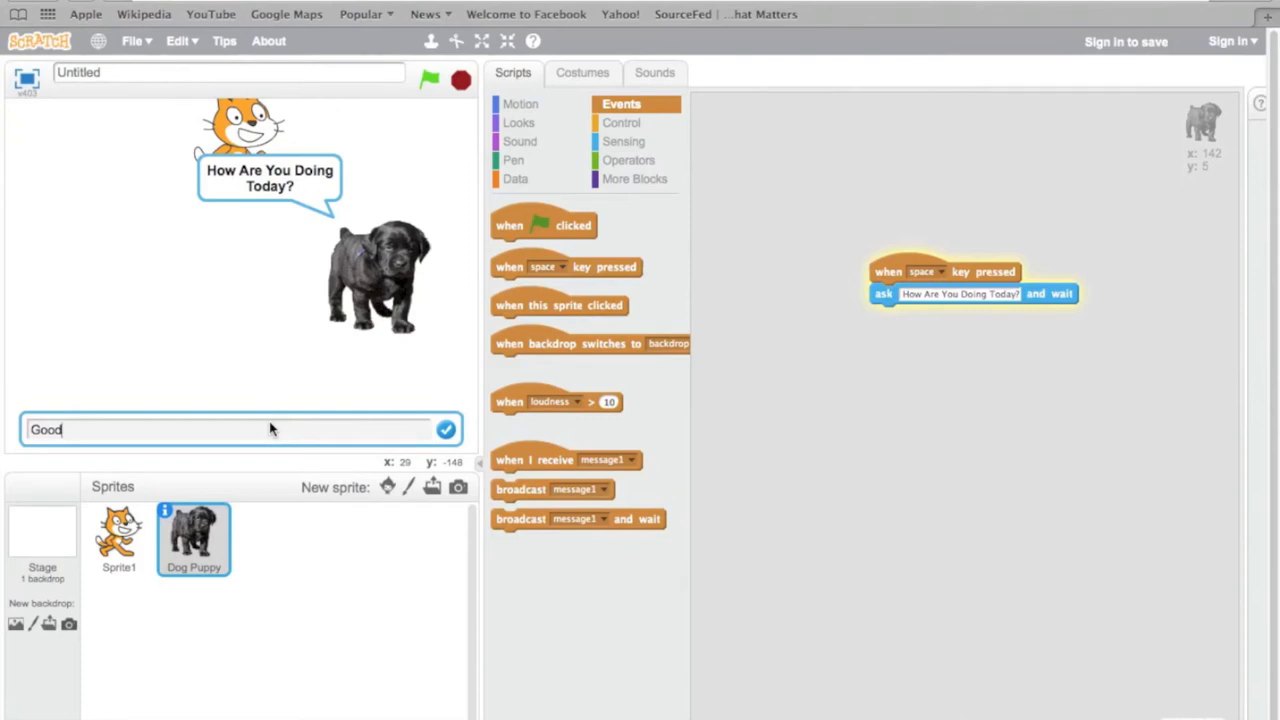
pyautogui.click(445, 429)
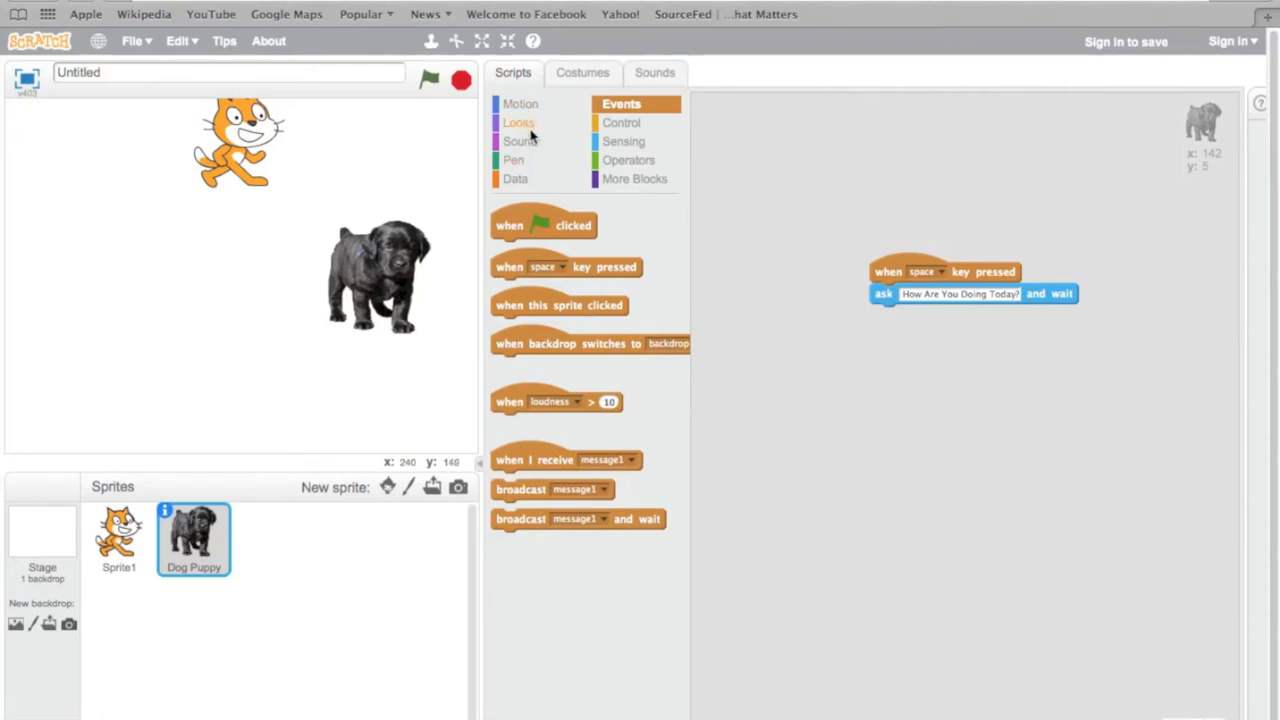
# Add a 2-second "That's Good!" say block under the ask block and run the script
pyautogui.click(520, 122)
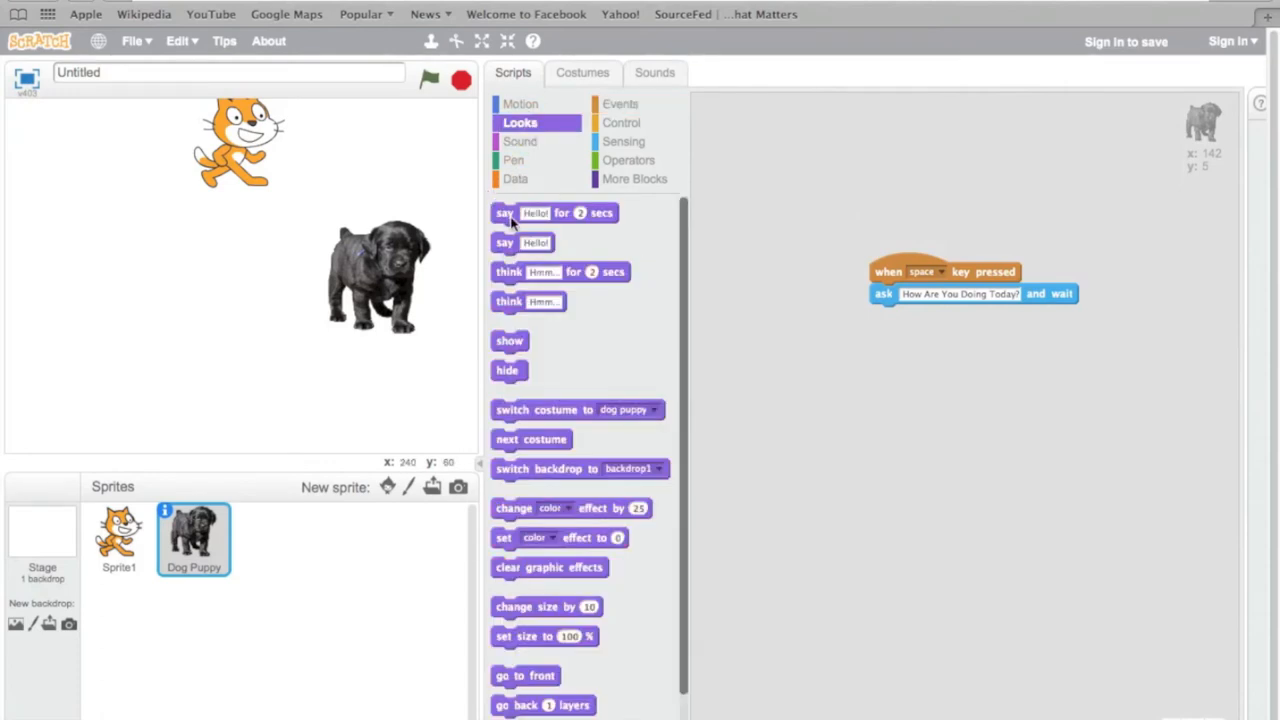
pyautogui.moveTo(555, 212); pyautogui.dragTo(950, 338)
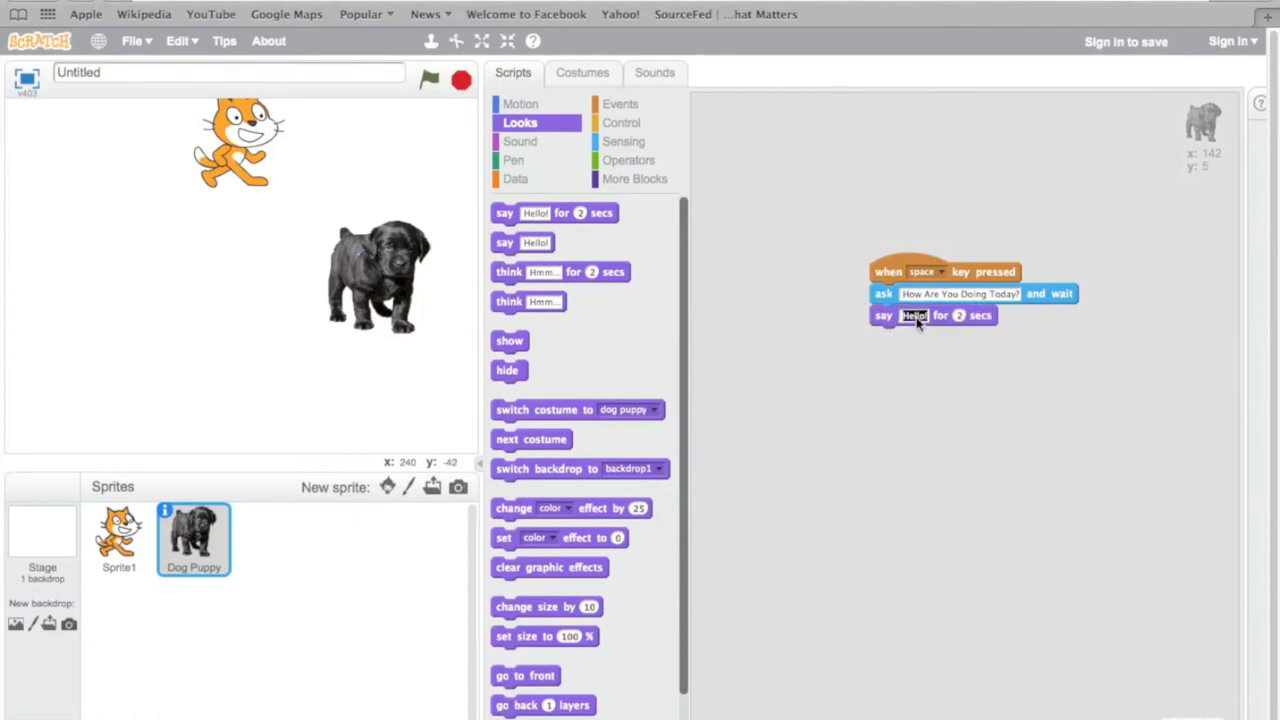
pyautogui.click(914, 315)
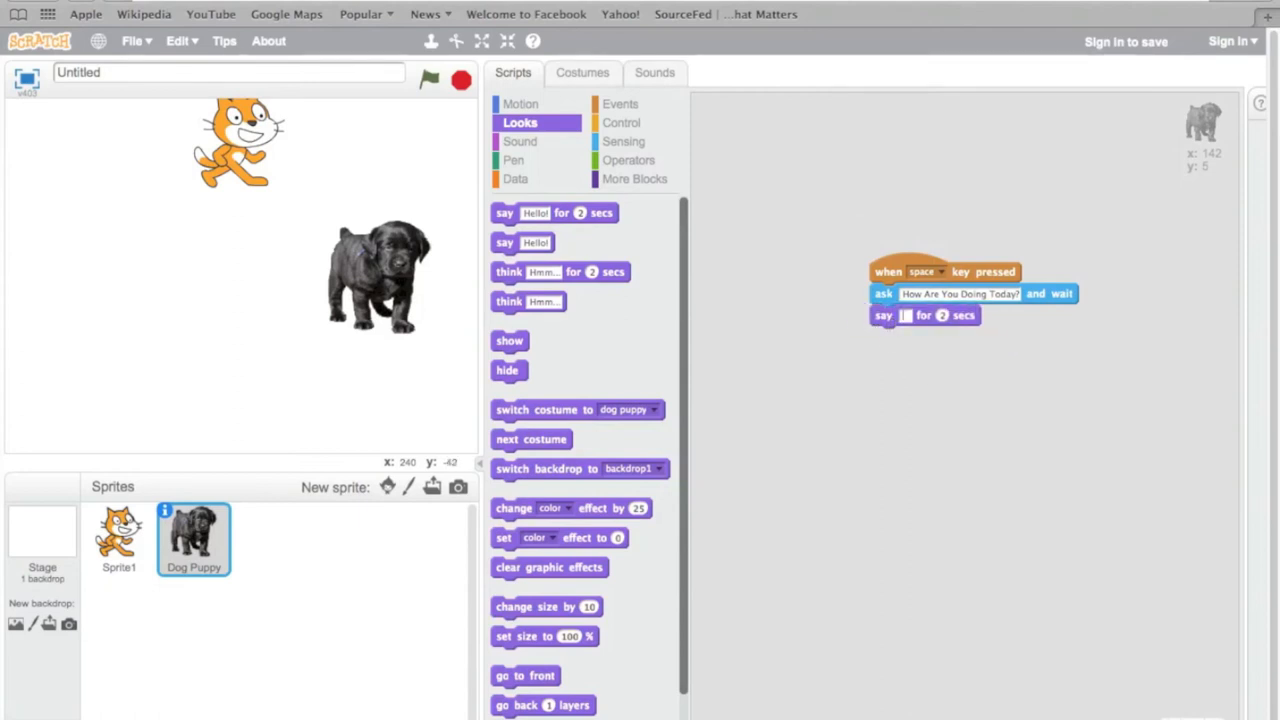
pyautogui.write("That's Z")
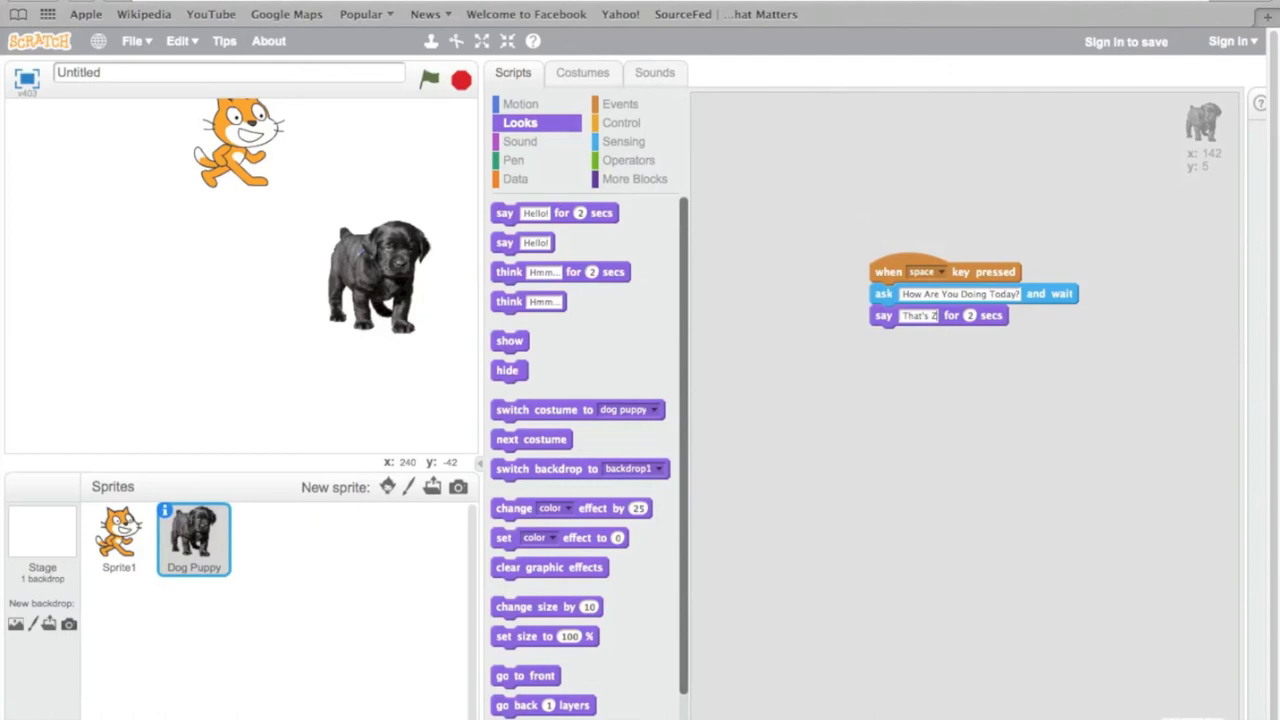
pyautogui.write("That's Good!")
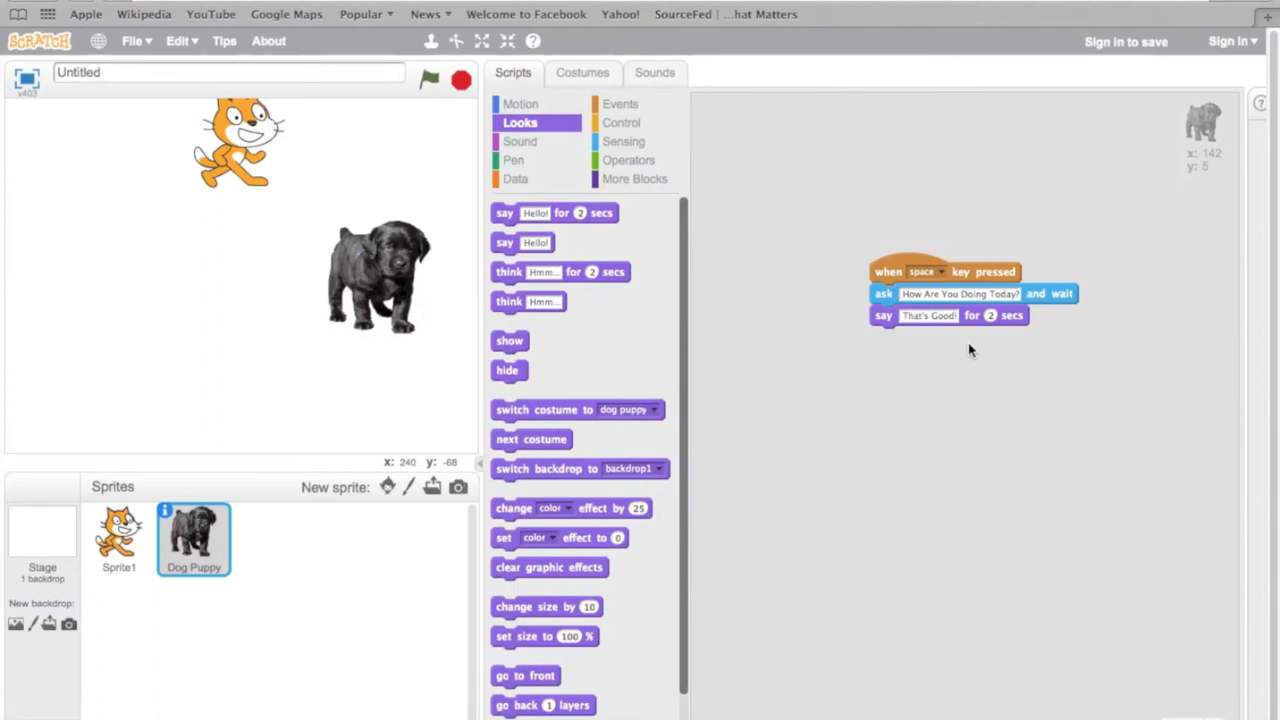
pyautogui.click(430, 80)
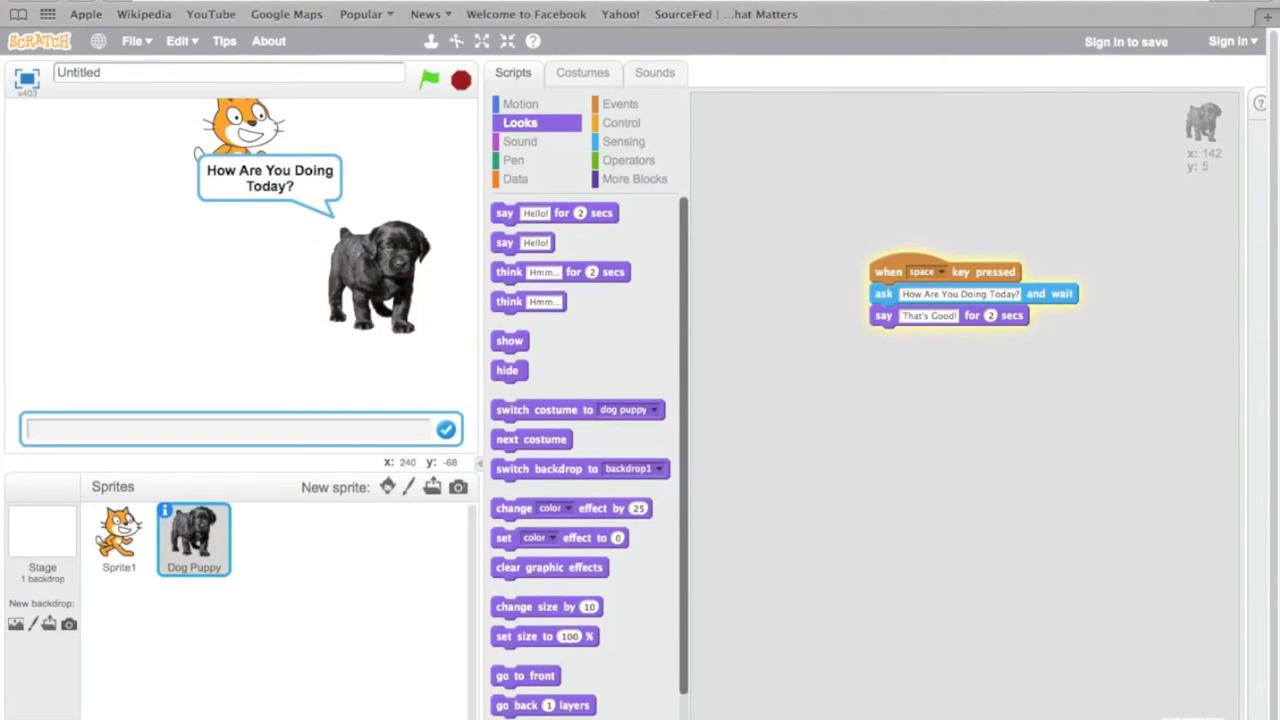
# Answer "No" to the puppy's question to see its reply
pyautogui.write('No')
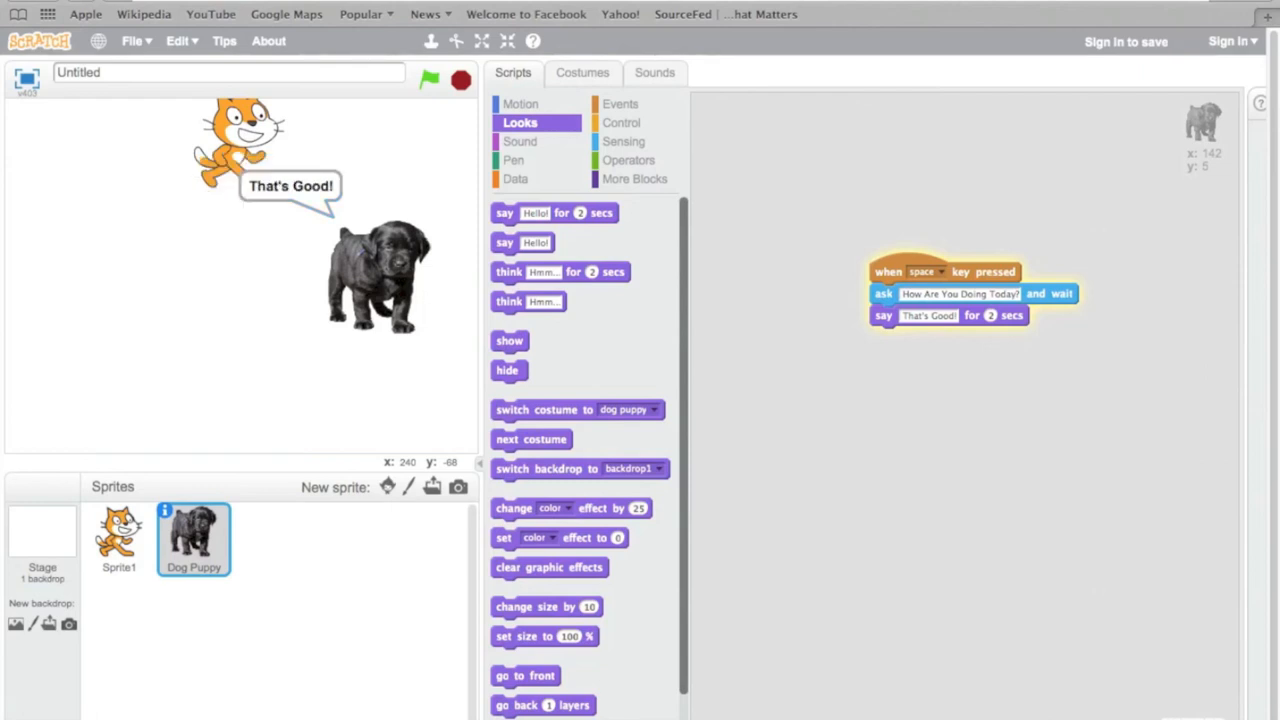
pyautogui.click(460, 79)
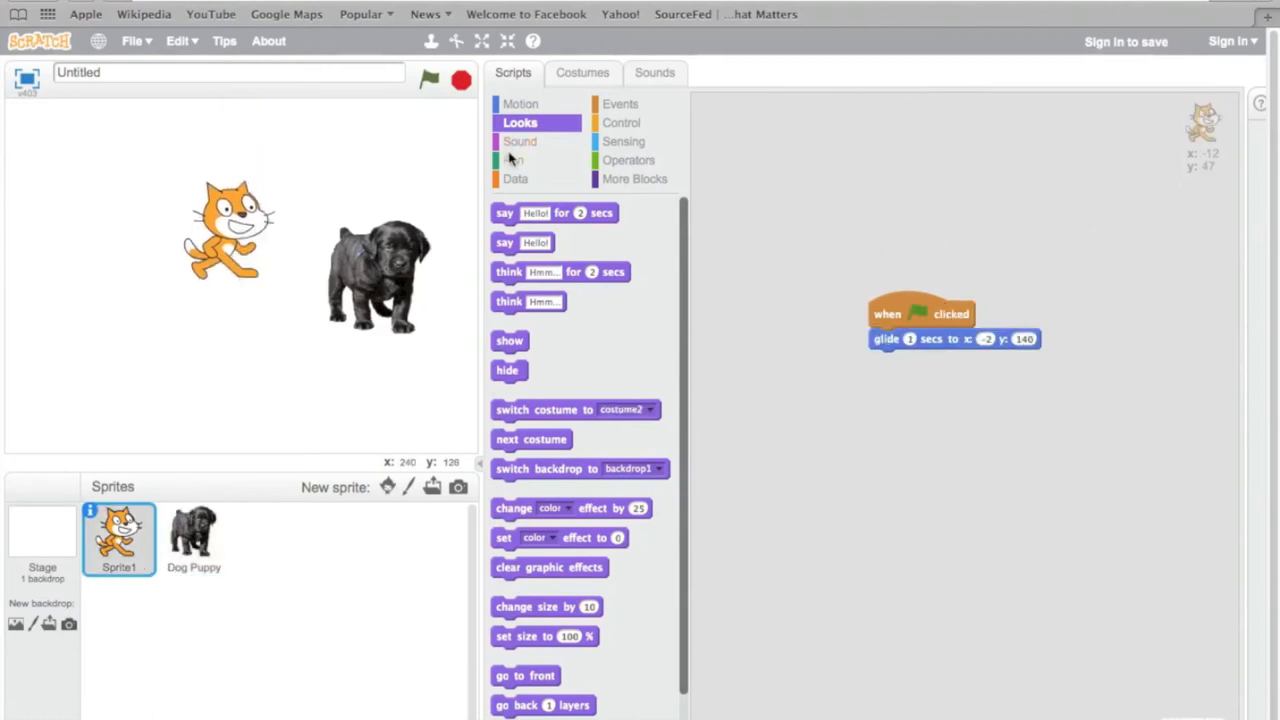
# Attach 'play sound meow' under the cat's glide and test with the green flag
pyautogui.click(520, 141)
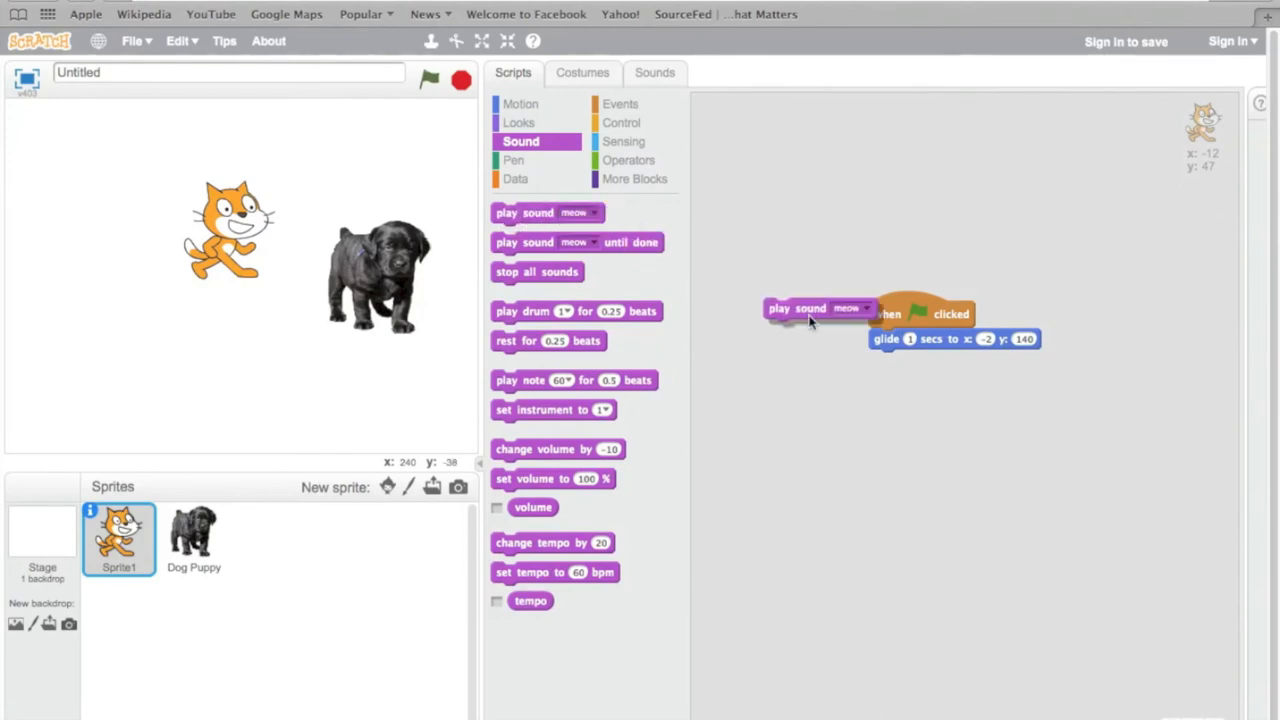
pyautogui.moveTo(810, 308); pyautogui.dragTo(915, 360)
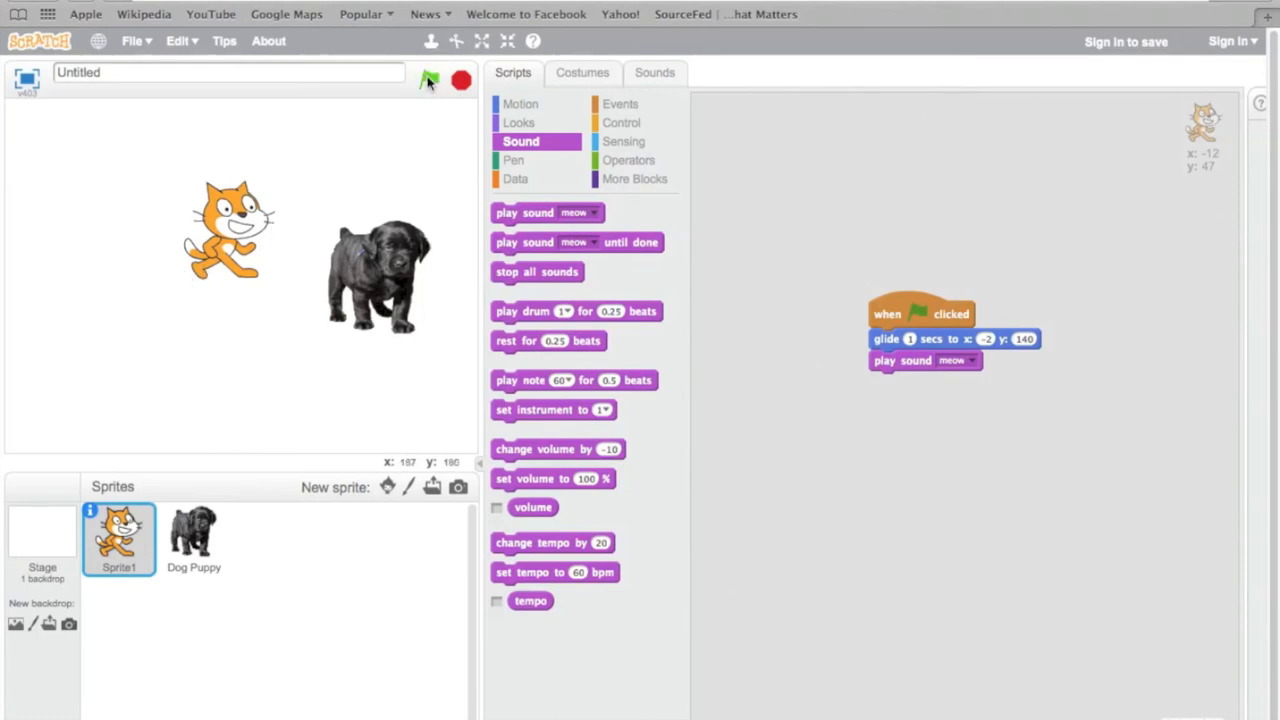
pyautogui.click(429, 80)
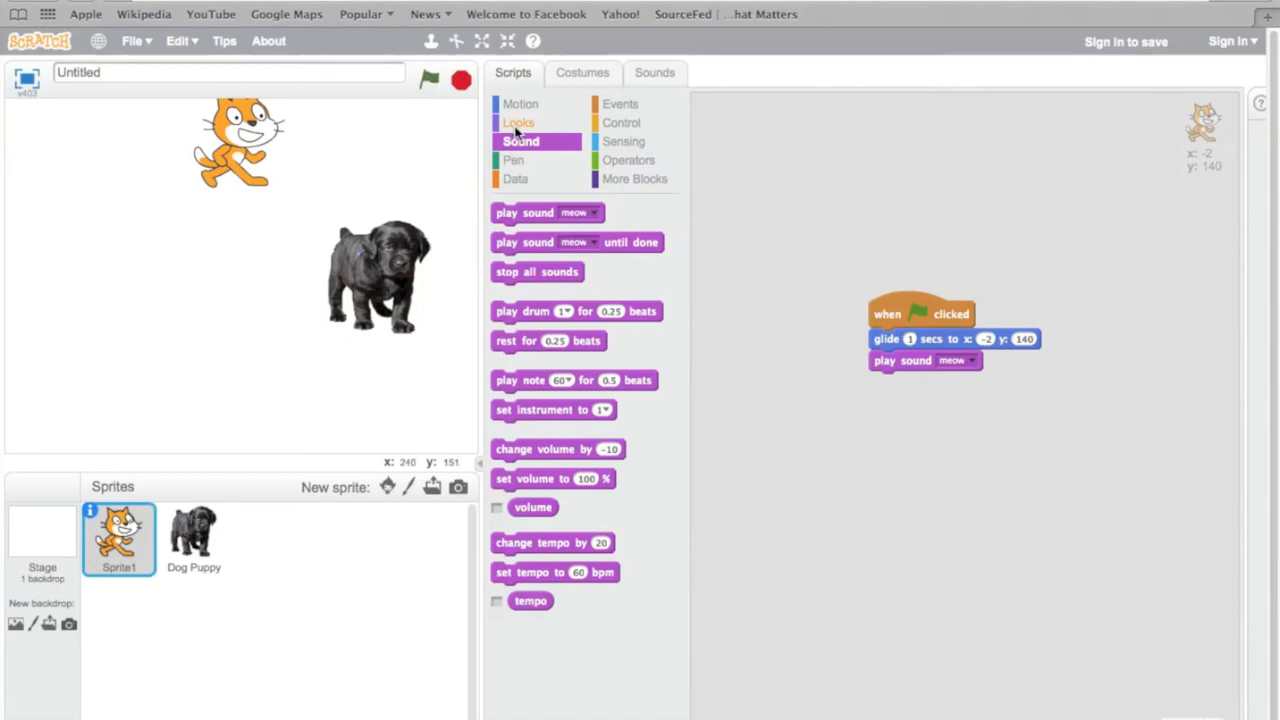
pyautogui.click(519, 122)
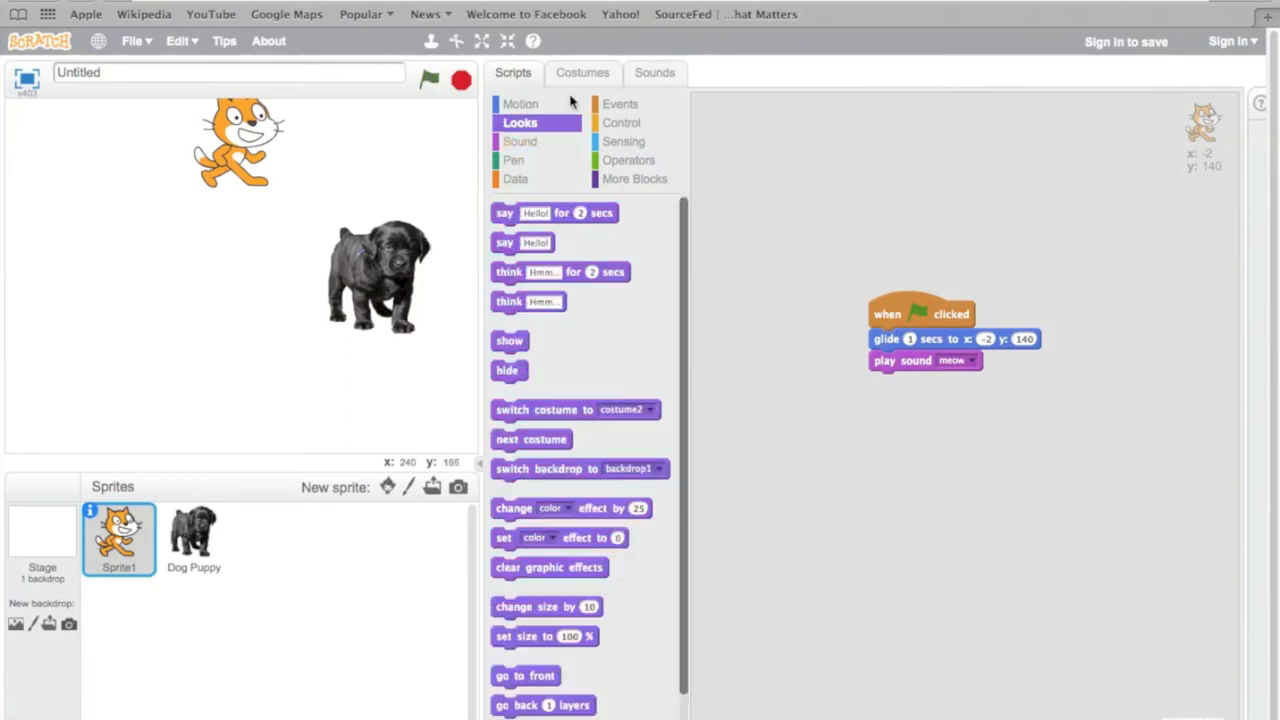
# In the cat's costume editor, fill its orange body and legs with white
pyautogui.click(582, 72)
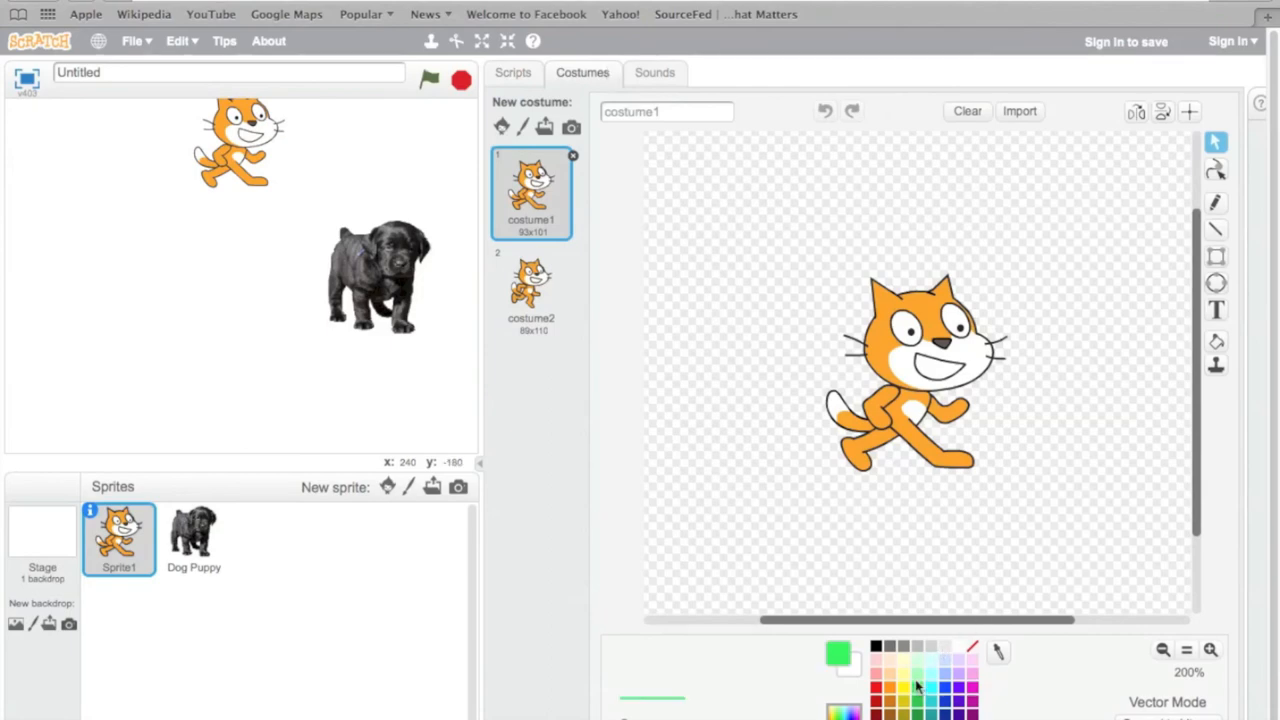
pyautogui.click(910, 375)
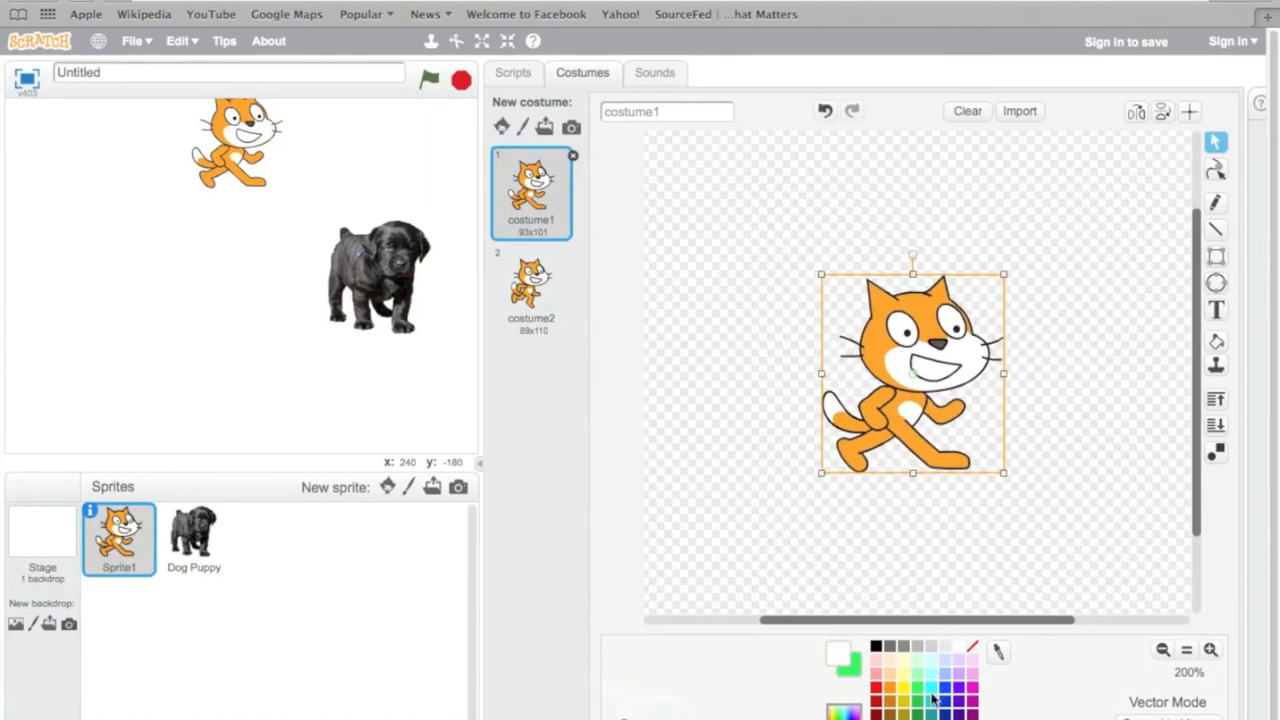
pyautogui.click(1216, 341)
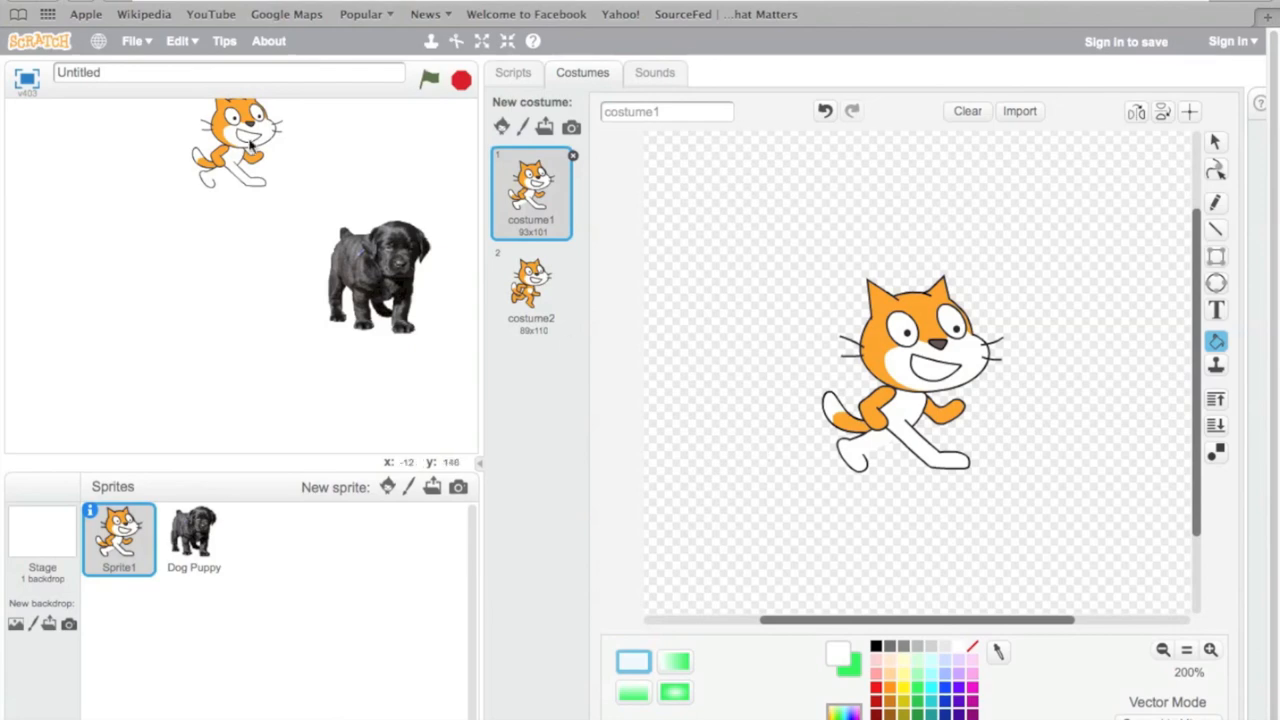
# Move the cat down to stand left of the puppy on the stage
pyautogui.moveTo(240, 140); pyautogui.dragTo(255, 215)
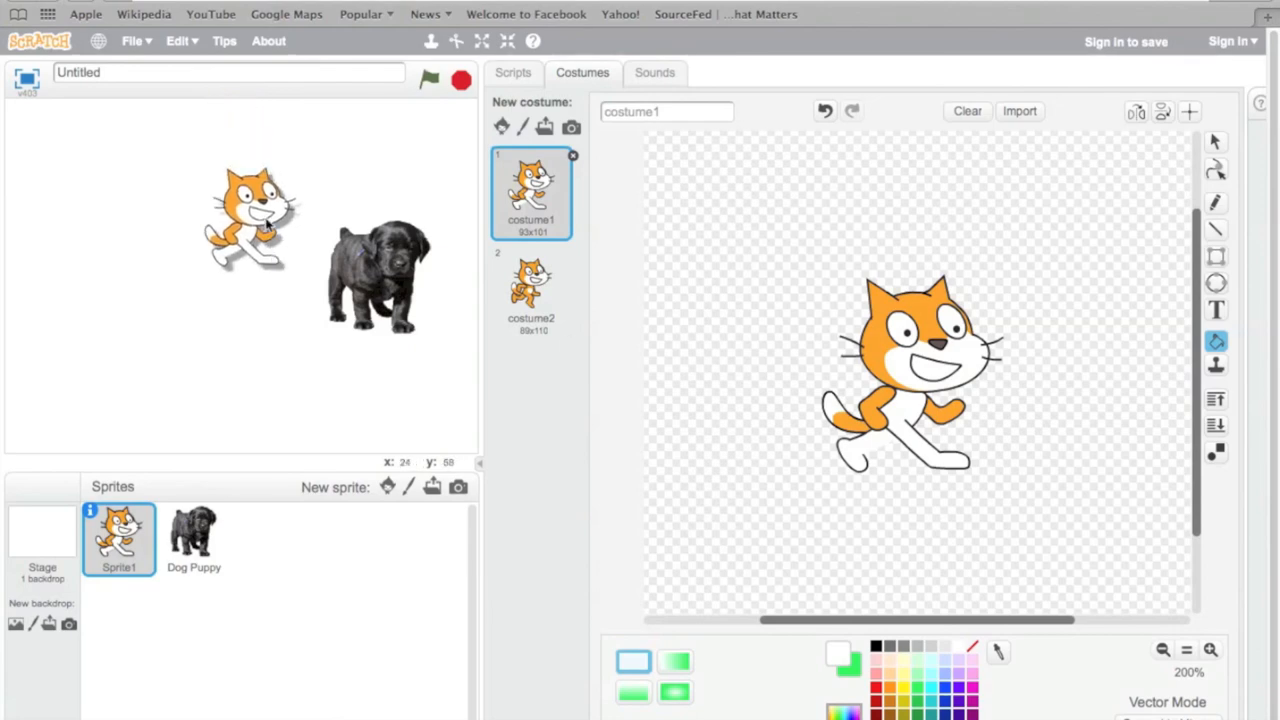
pyautogui.moveTo(252, 215); pyautogui.dragTo(225, 275)
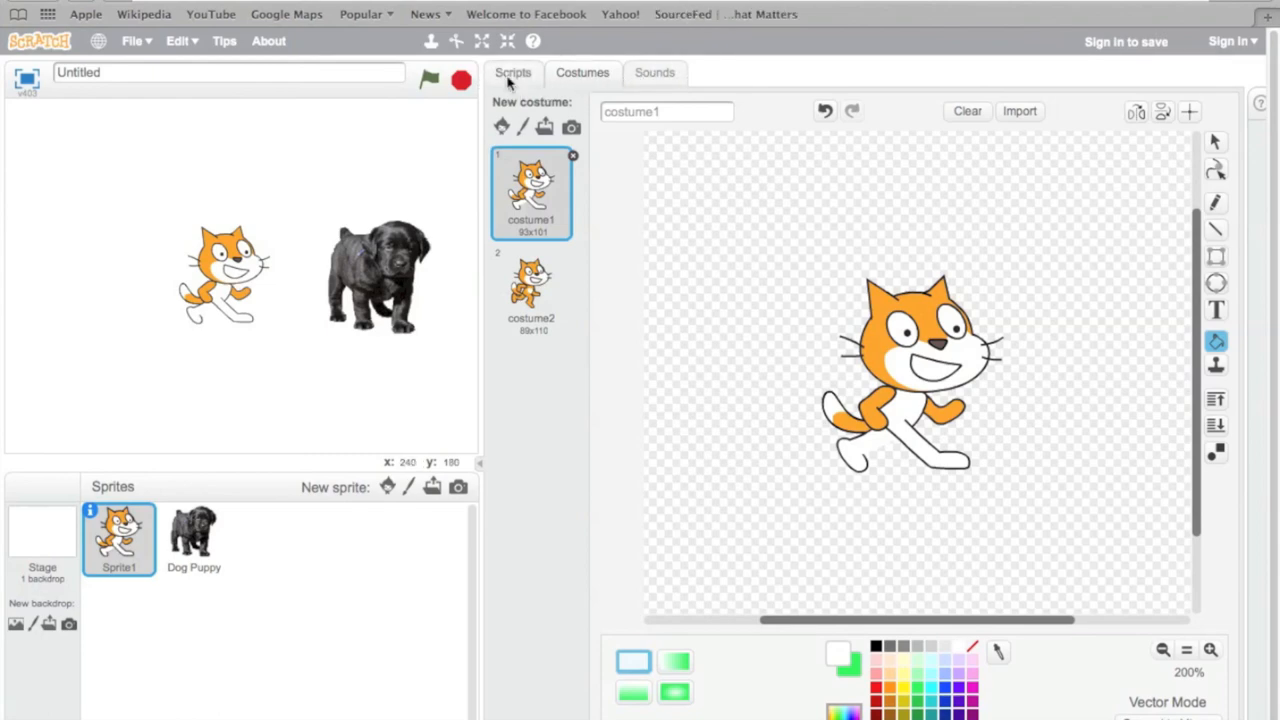
pyautogui.click(513, 72)
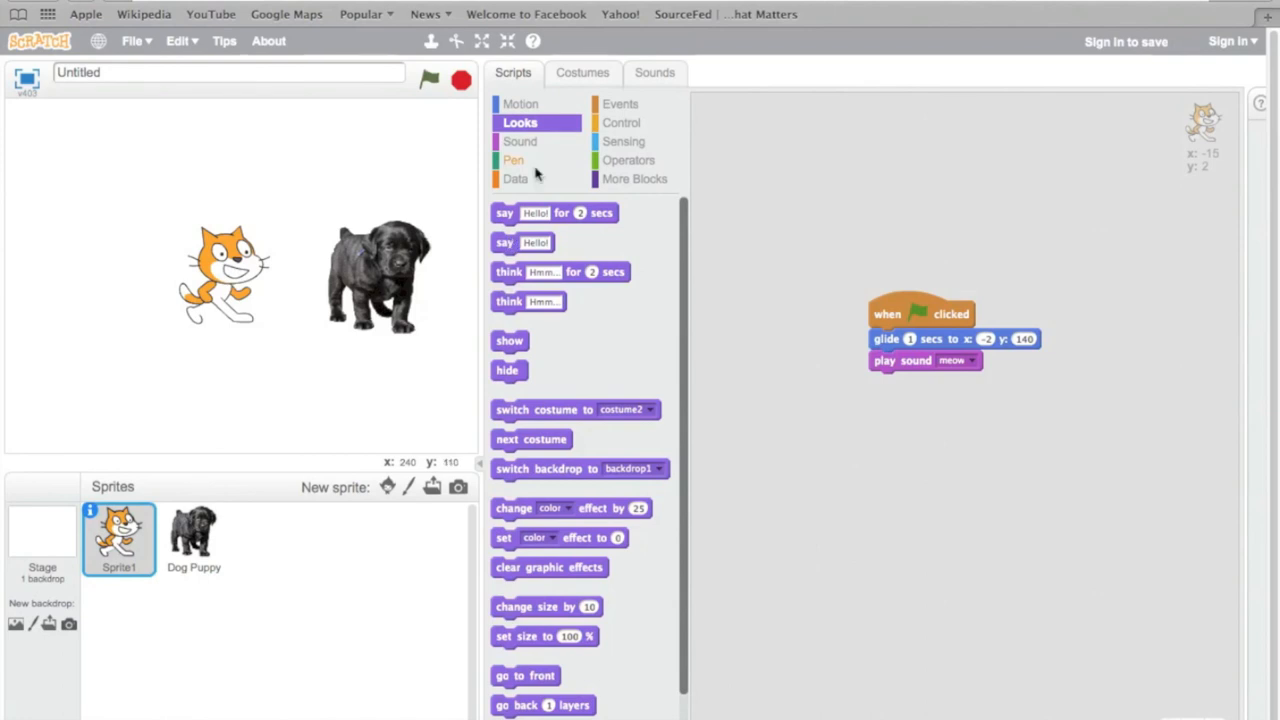